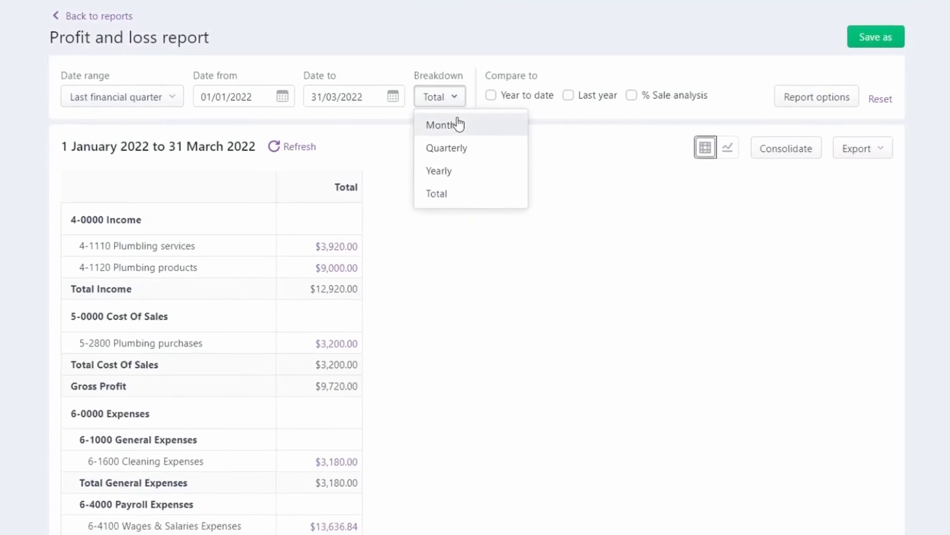
Switch the Profit and loss report's Breakdown to Monthly.
click(504, 27)
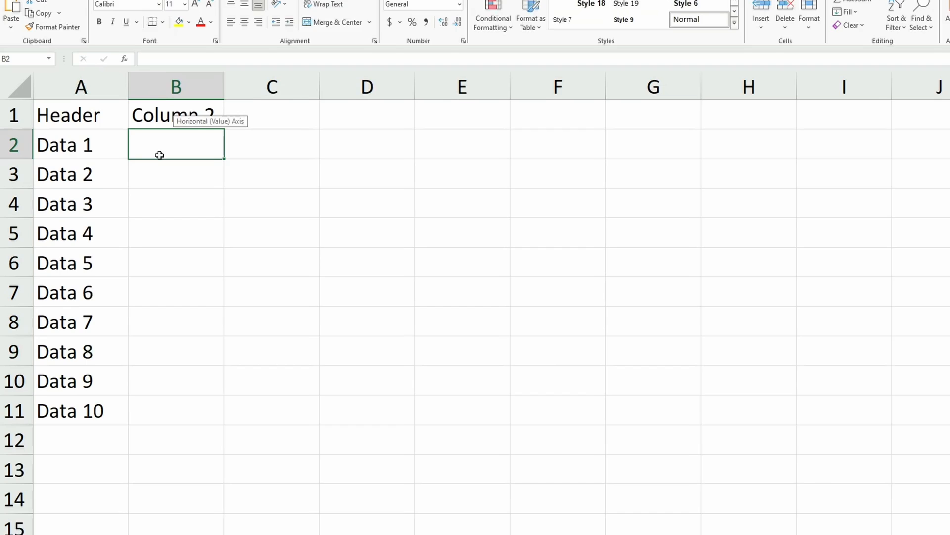
Enter Data 1 through Data 10 under the Header heading in column A.
text(Data 1)
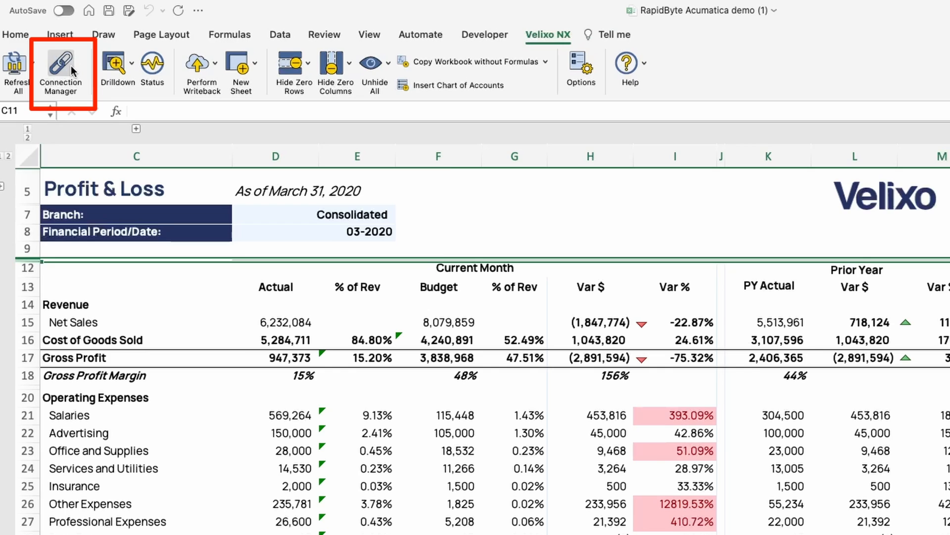
Add an Acumatica connection named Demo with its URL, tenant, username and password, and connect.
click(60, 70)
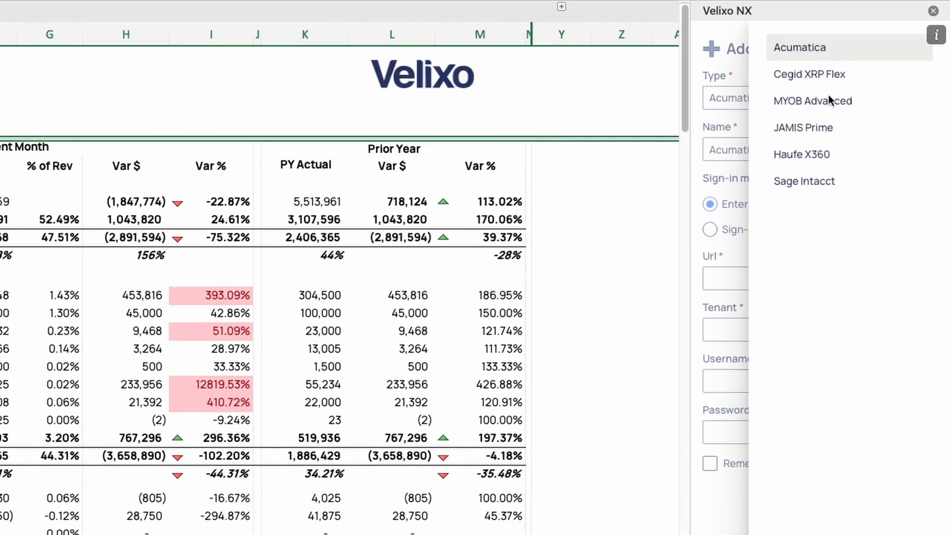
click(800, 48)
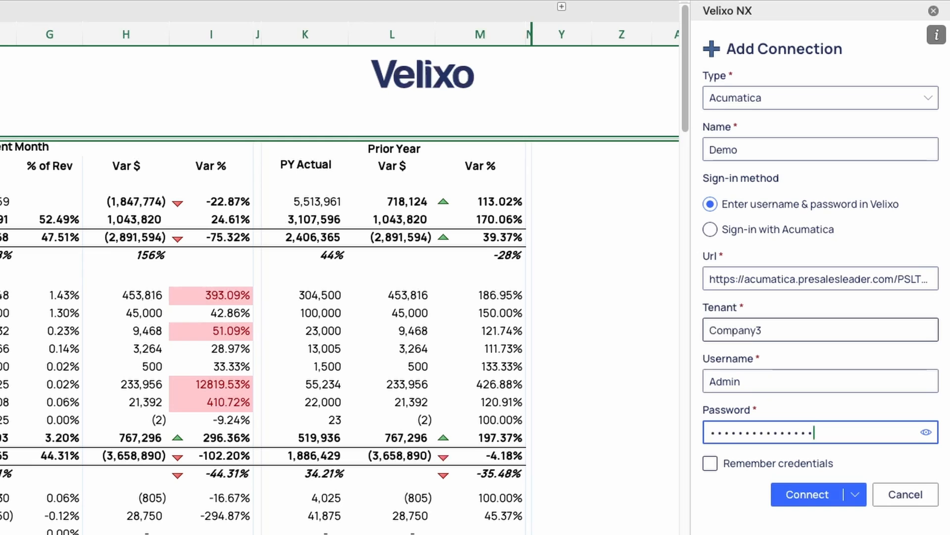
click(807, 494)
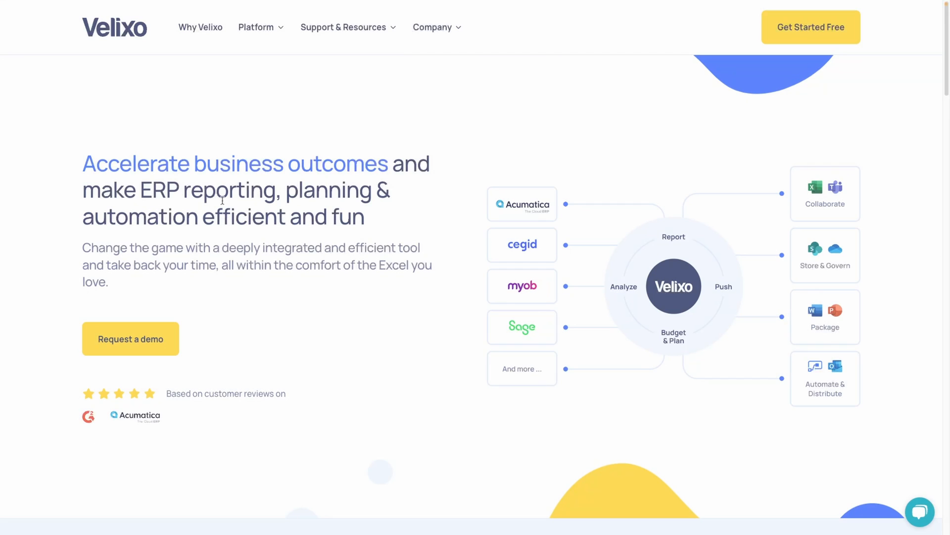
Open the AC-GL-RT1 Profit and Loss Summary article under Support's Report Templates.
click(343, 27)
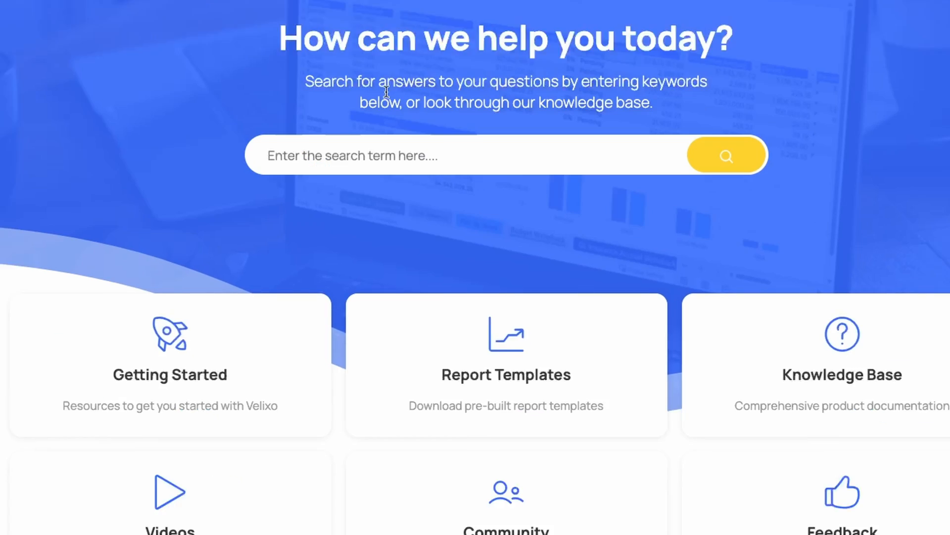
click(505, 364)
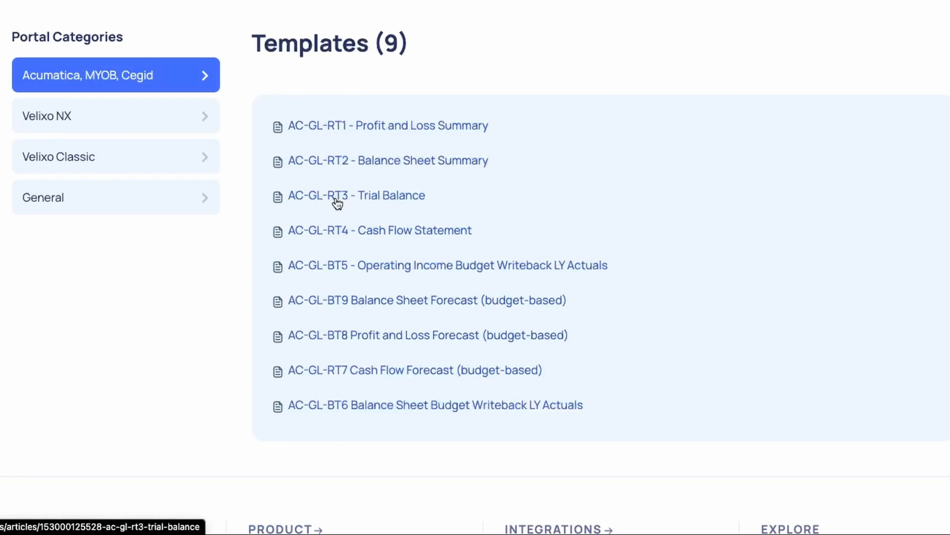
click(385, 126)
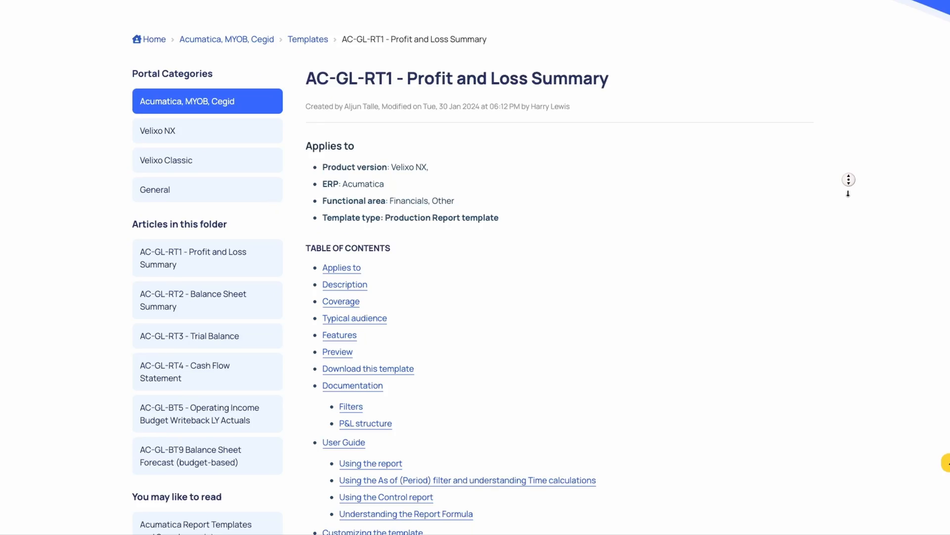
scroll(down, 3)
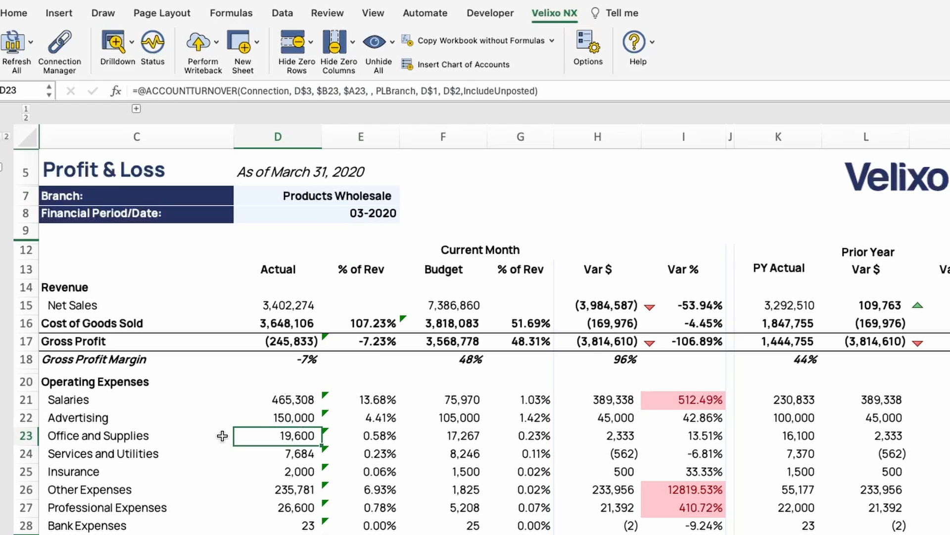
Set the Branch cell to Consolidated and turn on the Velixo Status display.
click(405, 197)
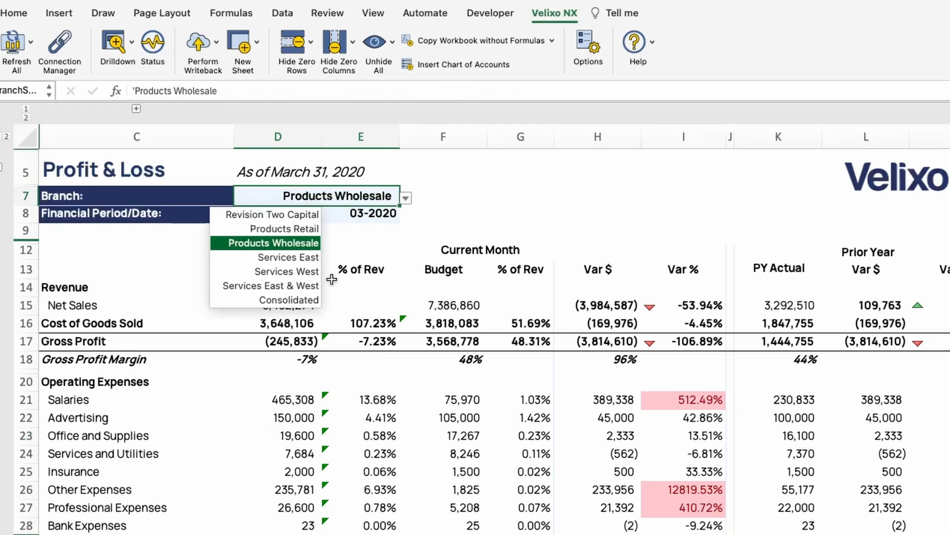
click(290, 300)
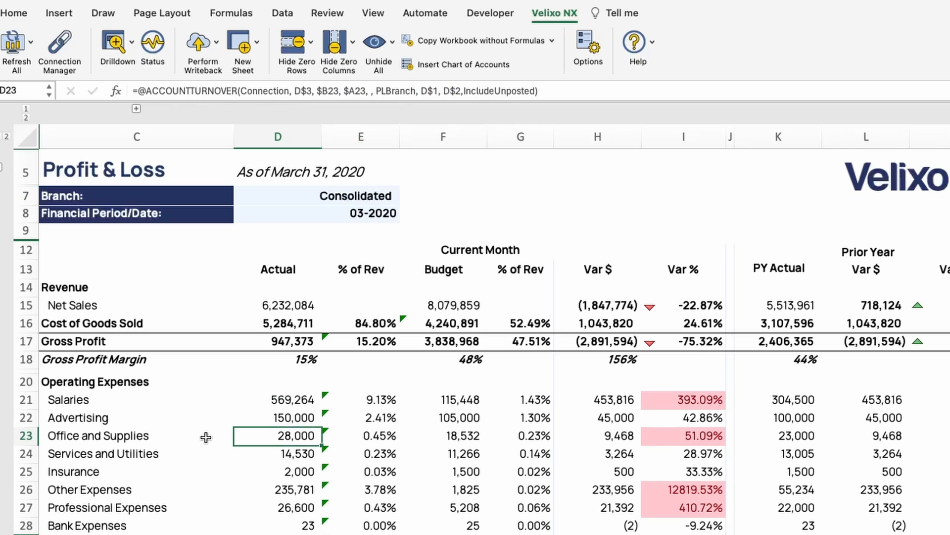
click(34, 78)
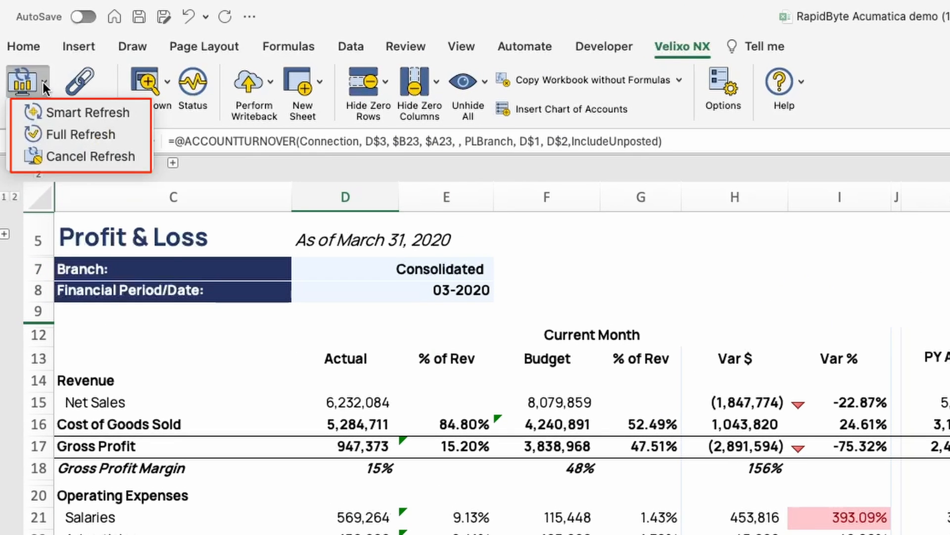
mouse_move(83, 113)
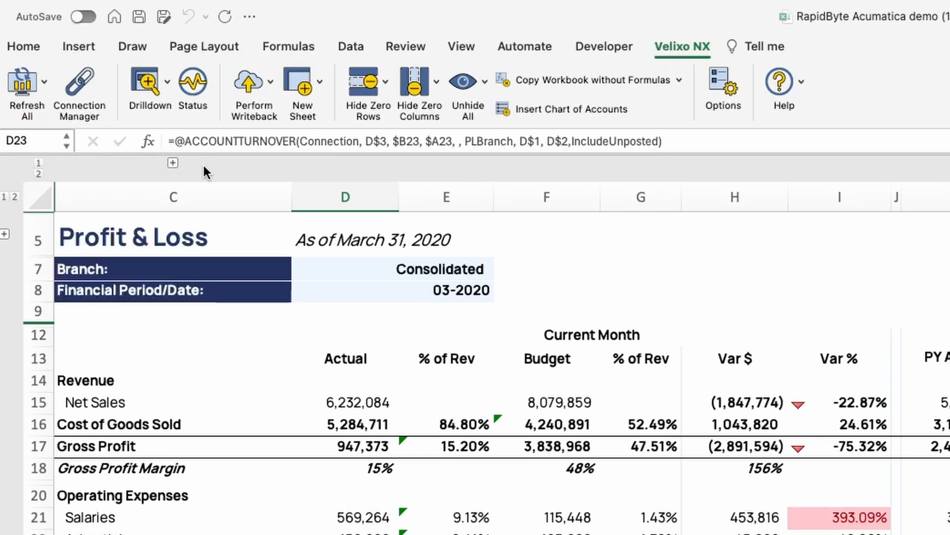
click(193, 88)
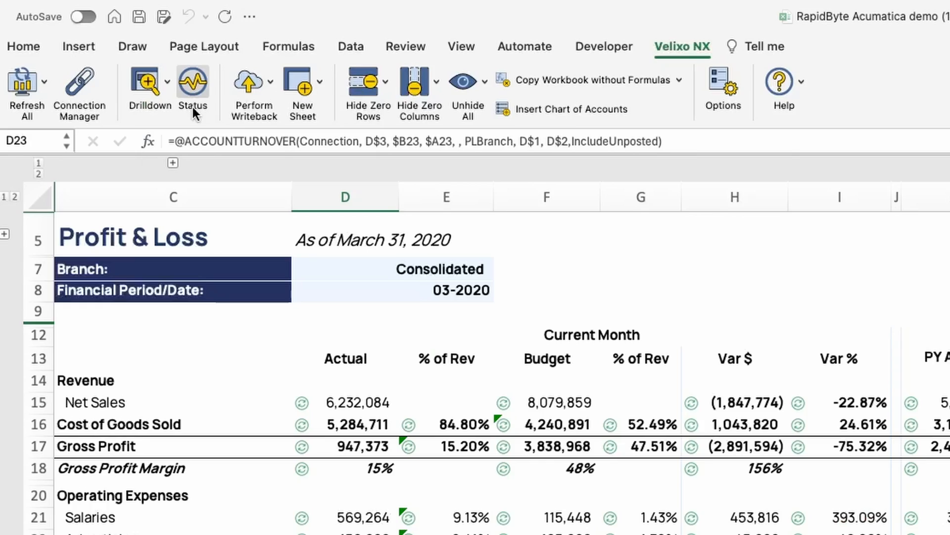
click(149, 91)
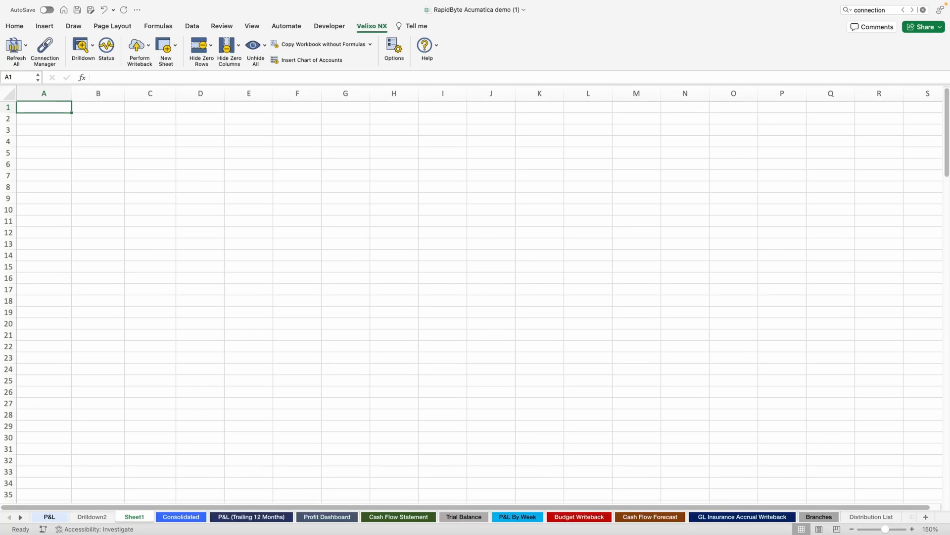
Start a formula in A1, search Formula Builder for Account, and view ACCOUNTCLASSLIST.
text(=)
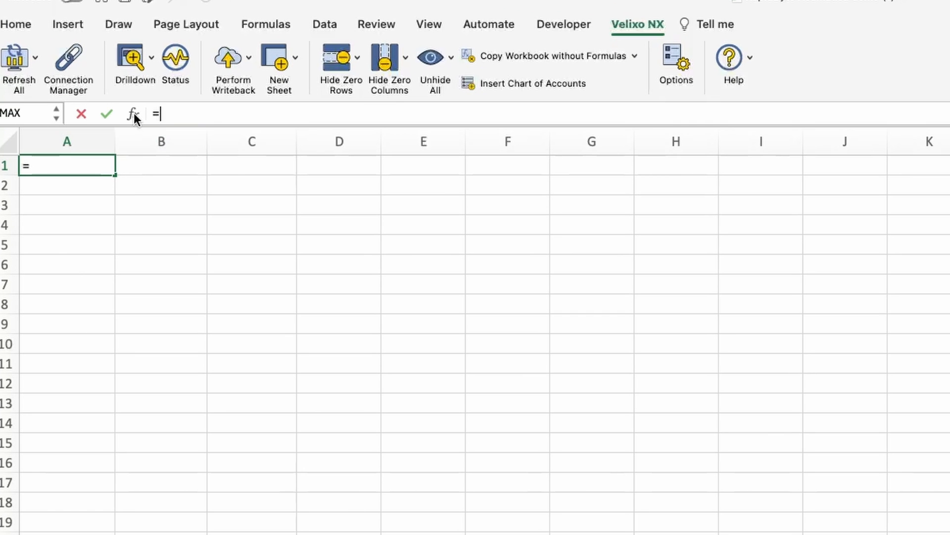
click(132, 114)
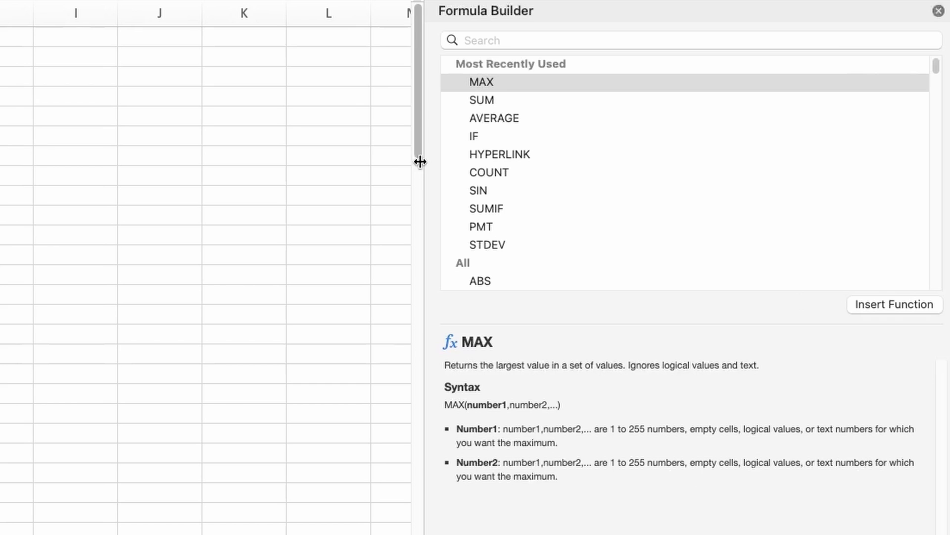
text(Account)
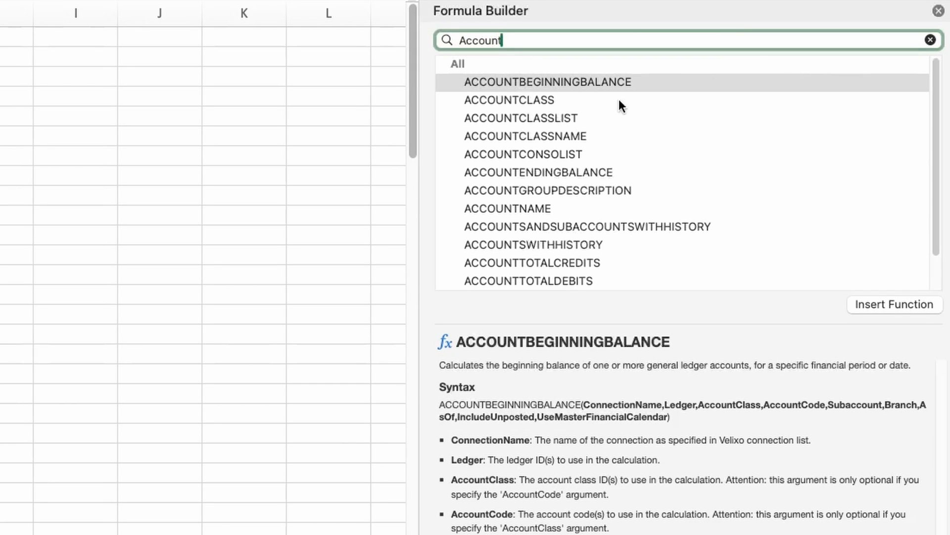
click(520, 118)
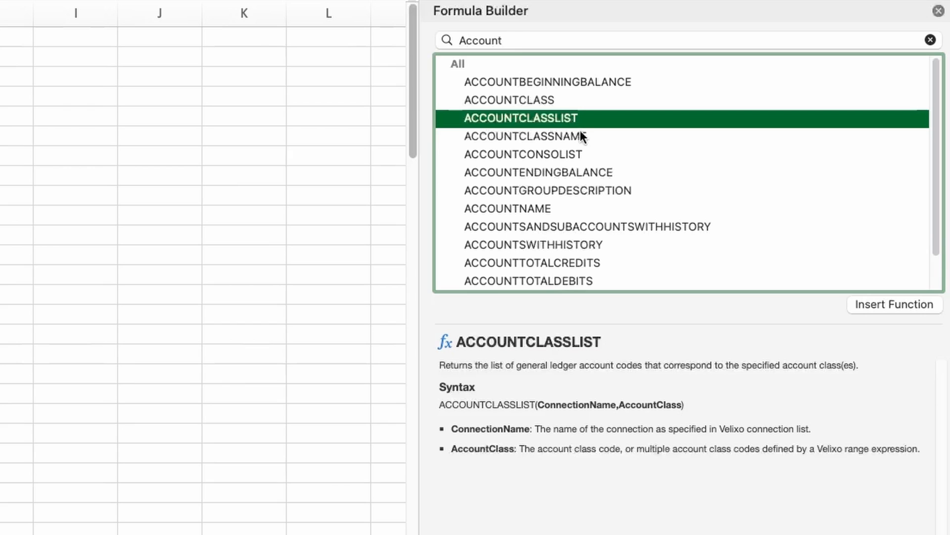
click(526, 135)
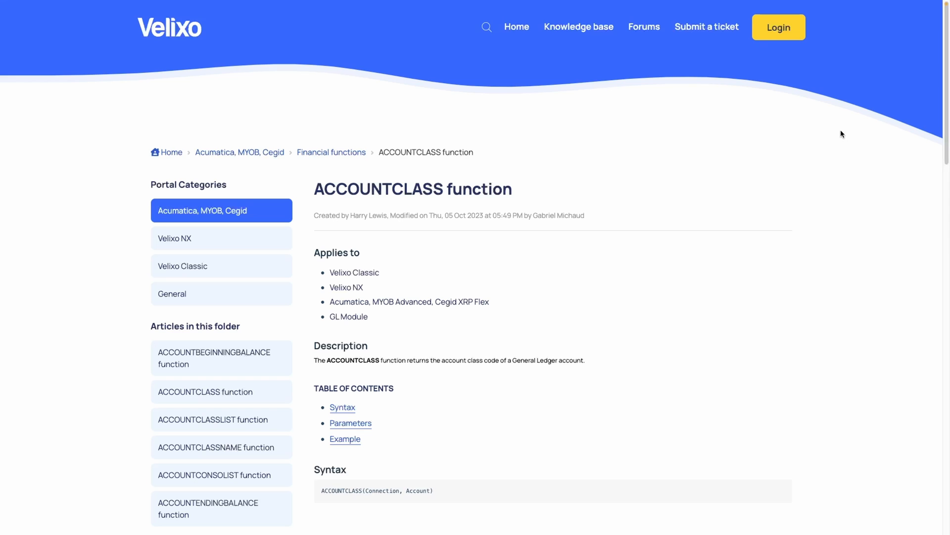
Scroll down to the ACCOUNTCLASS article's Parameters and Example sections.
scroll(down, 3)
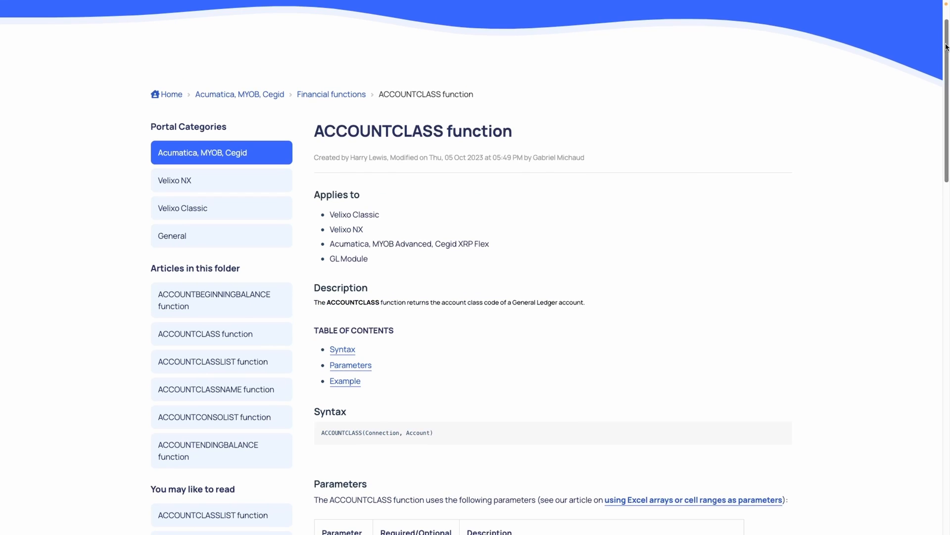
scroll(down, 3)
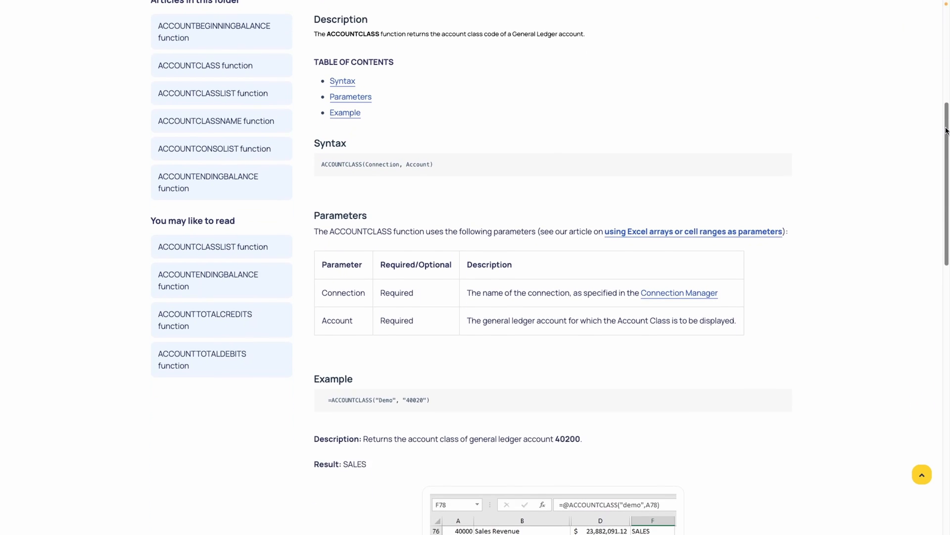
scroll(down, 3)
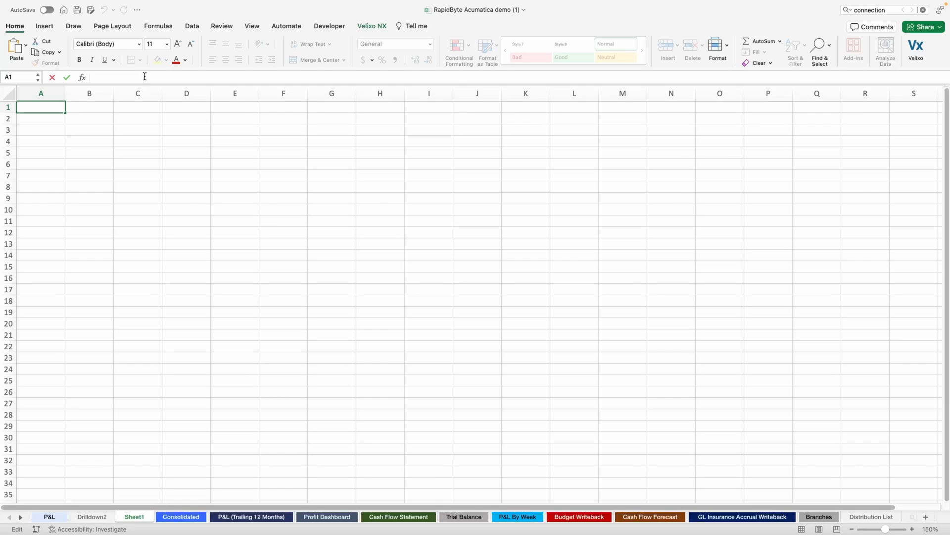
Use Velixo NX Insert Chart of Accounts to list all accounts in the sheet.
click(371, 25)
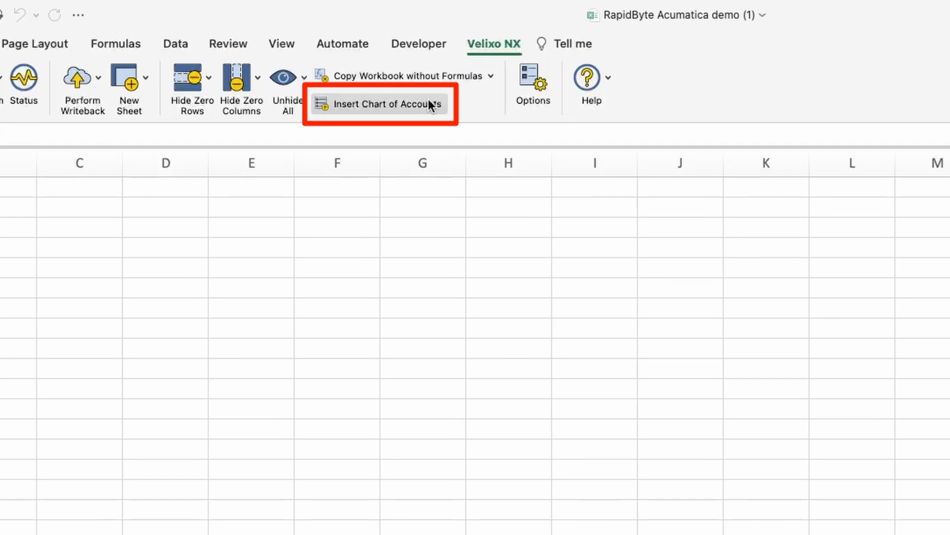
click(379, 103)
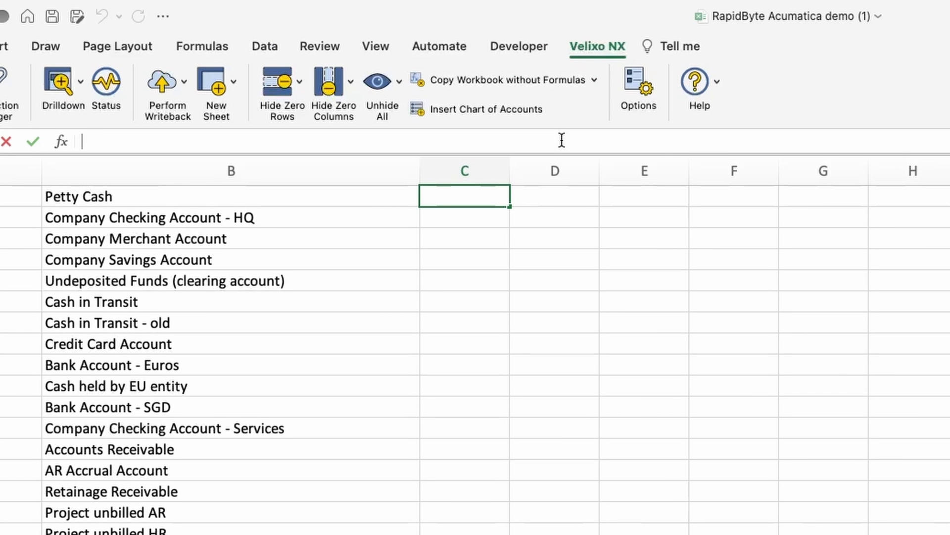
Enter =ACCOUNTENDINGBALANCE("Demo",Actual,,A1#,,,"11-2020",,TRUE) in C1.
text(=accou)
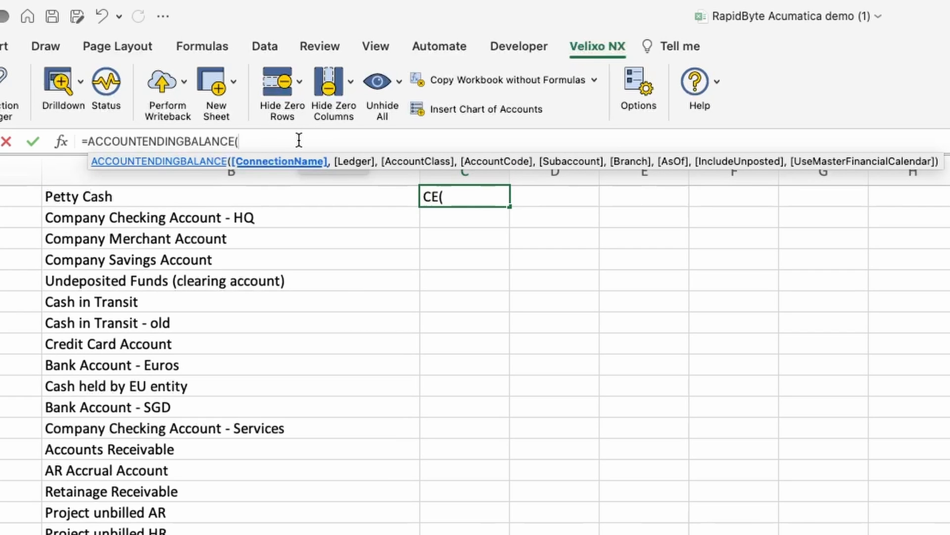
text("Demo)
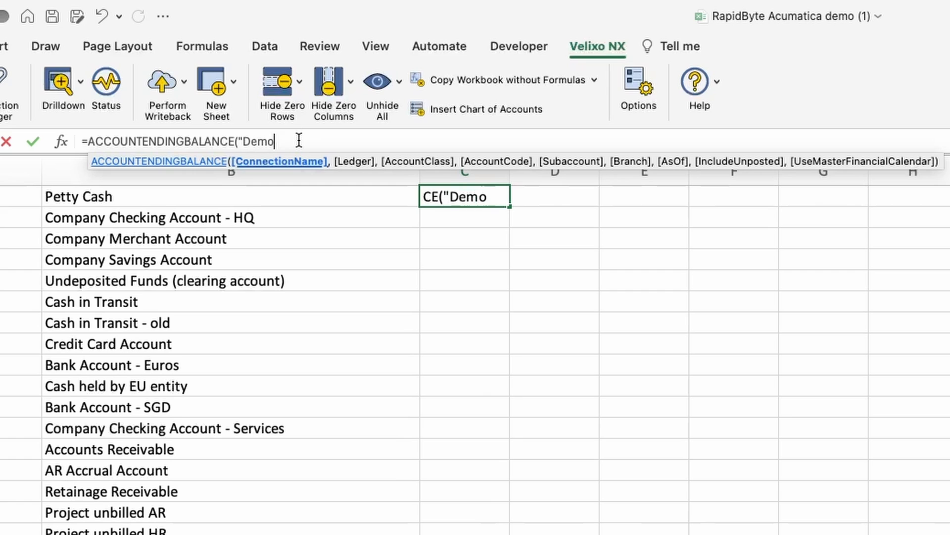
text(",Actua)
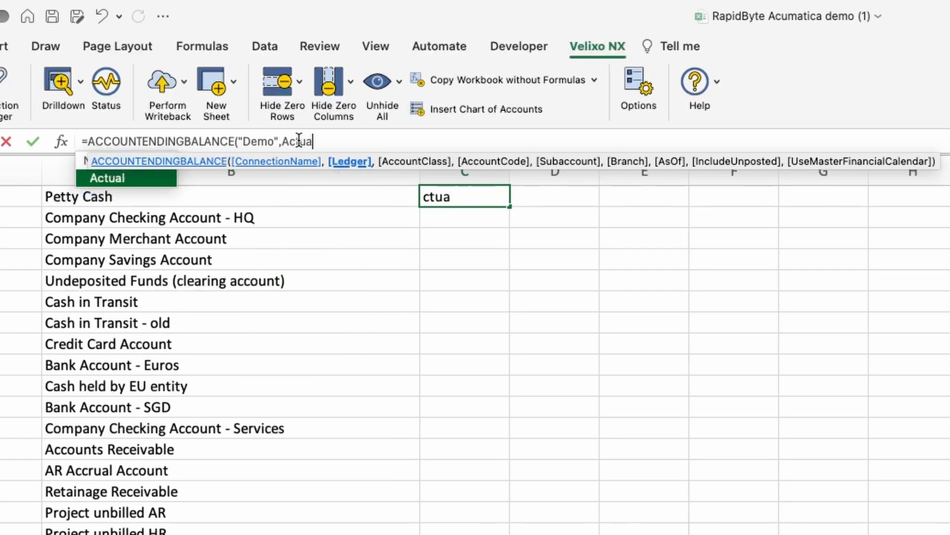
text(,)
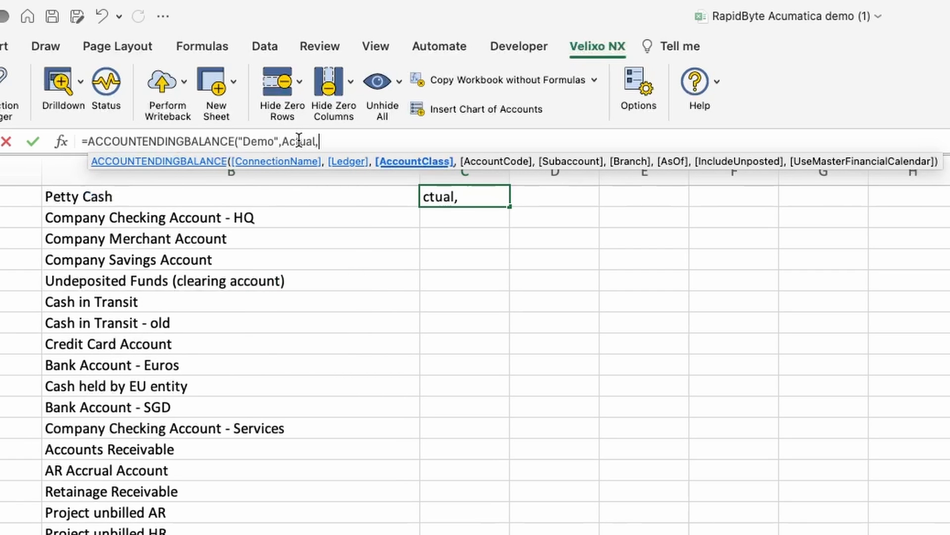
text(,A1#)
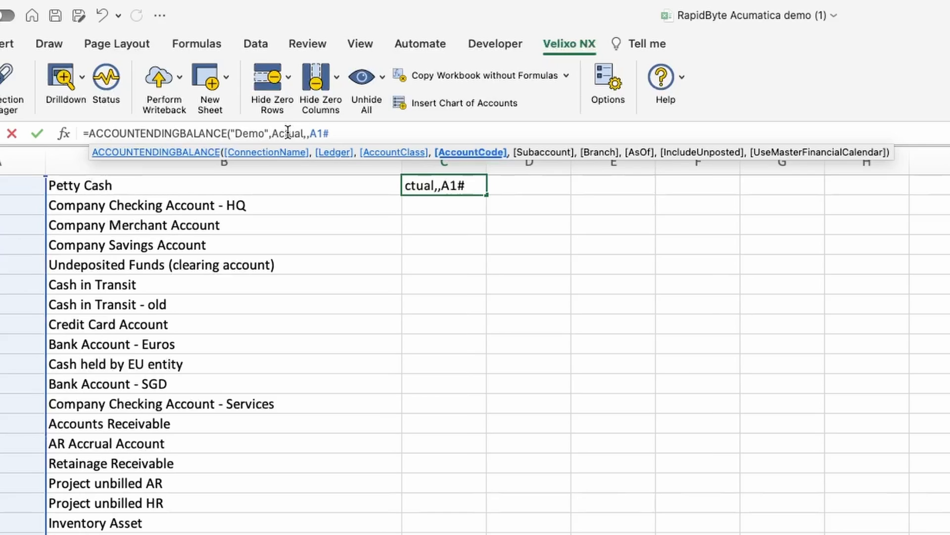
key(Enter)
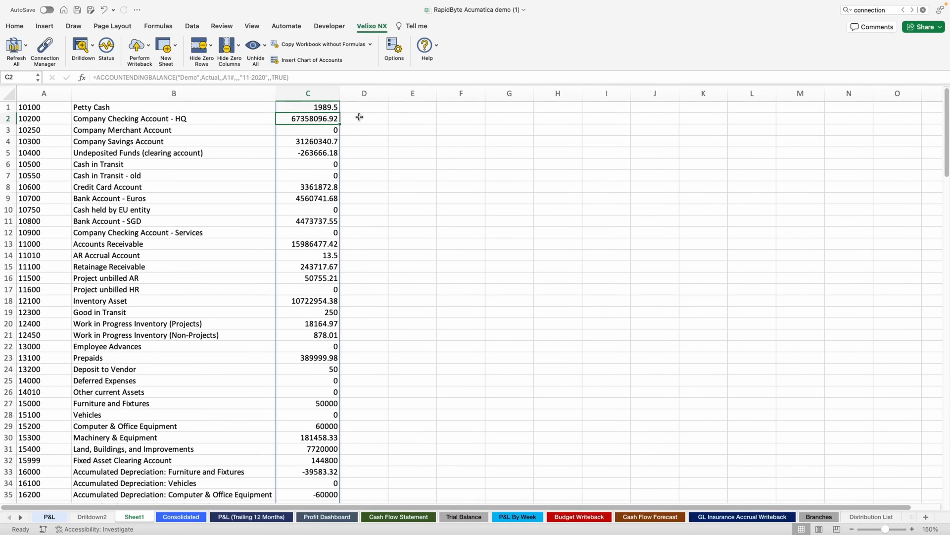
Format column C as Accounting and widen it so balances display fully.
click(308, 93)
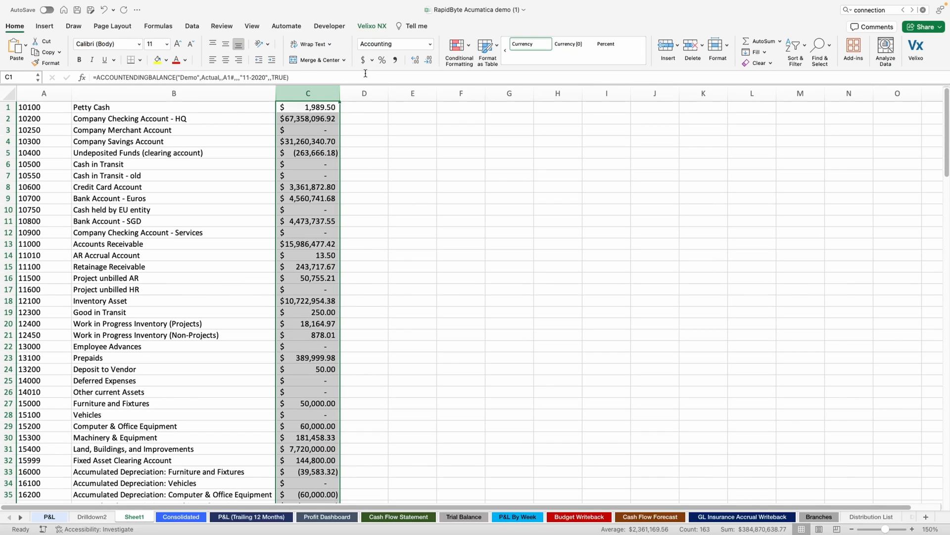
click(372, 25)
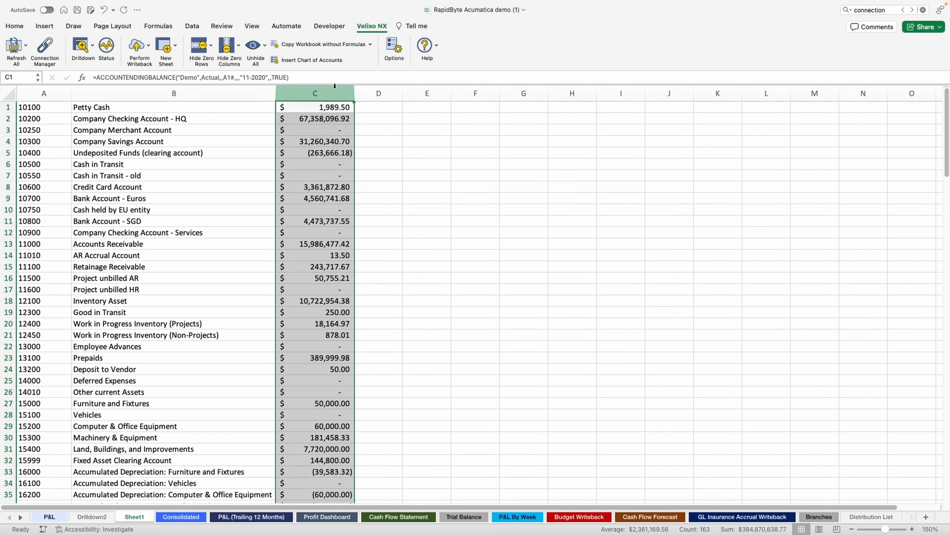
click(379, 107)
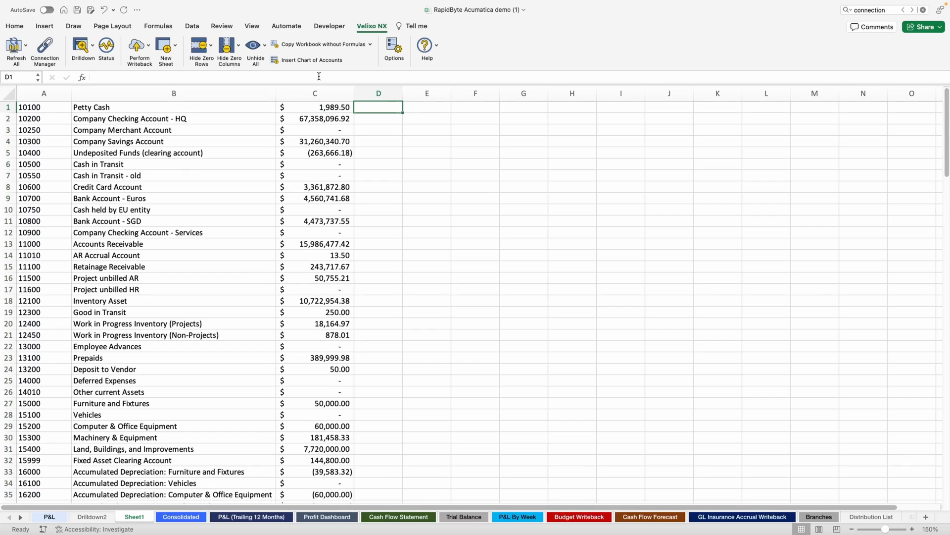
mouse_move(318, 76)
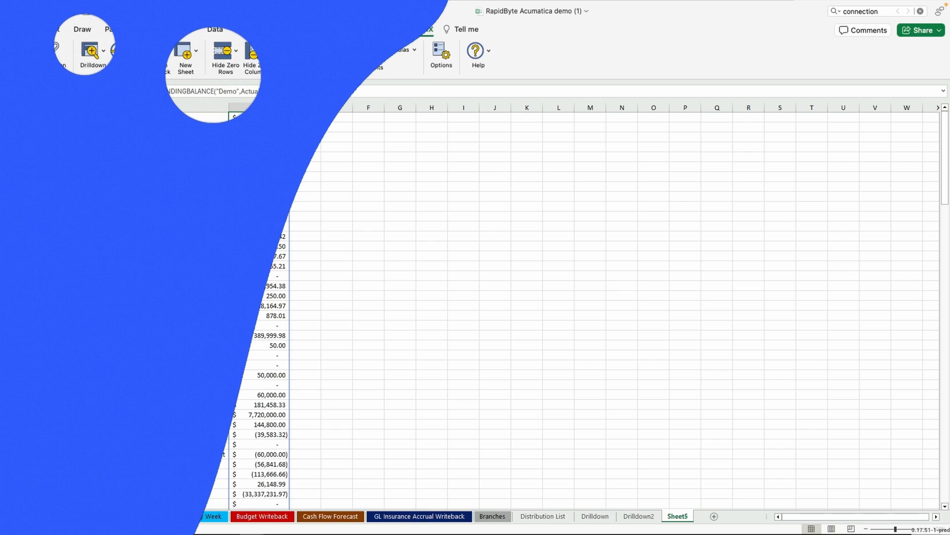
Add a new blank worksheet using the + sheet tab.
click(746, 516)
text(=G)
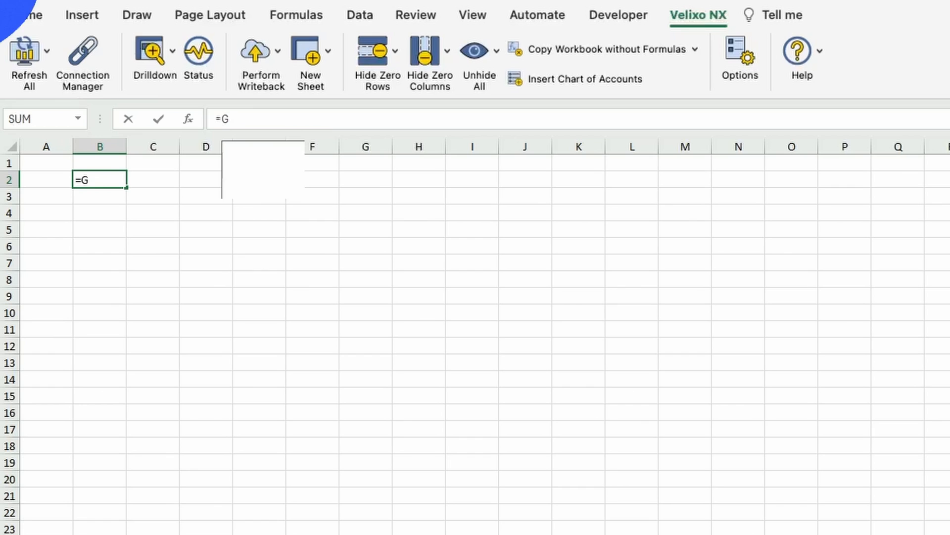
Filter AP-Bills and Adjustments to Status Open via GIFILTER in B2, listing ReferenceNbr, Vendor, Status fields, then GI in B4.
text(IFILTER()
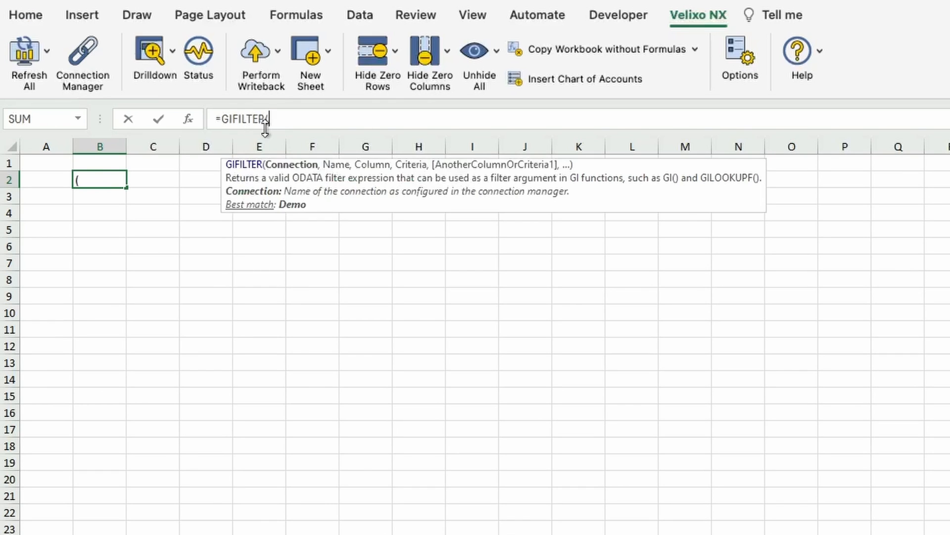
text("Demo",AP-Bills)
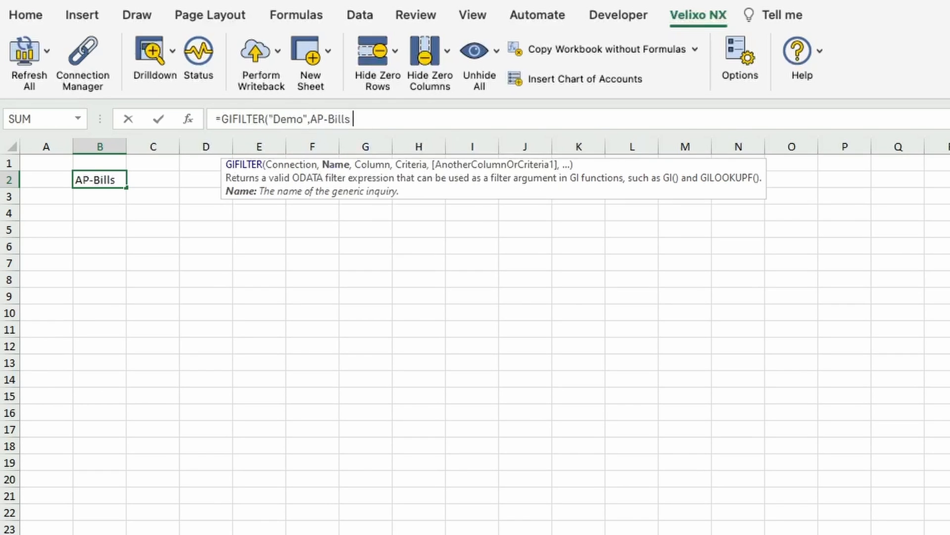
text(and Adjustments","Status","Open)
click(99, 196)
text(R)
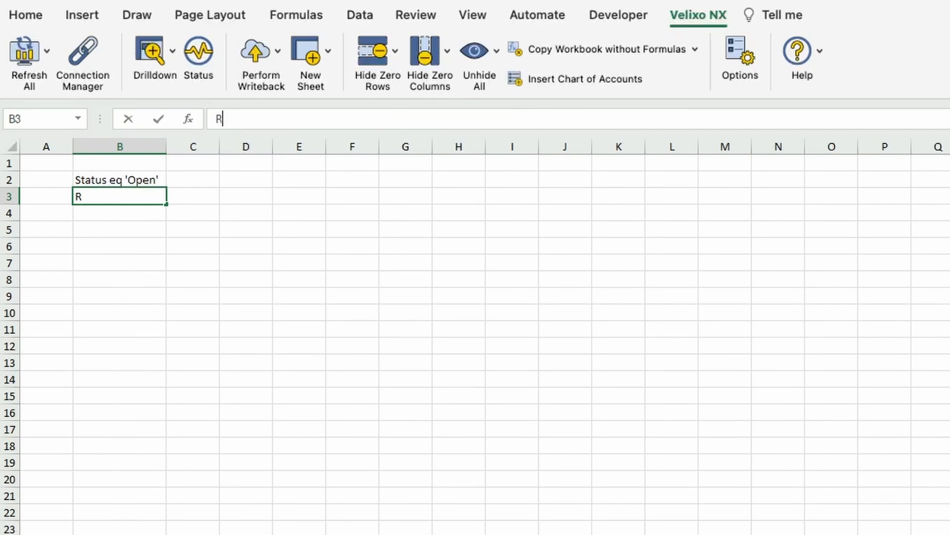
text(eferenceNbr)
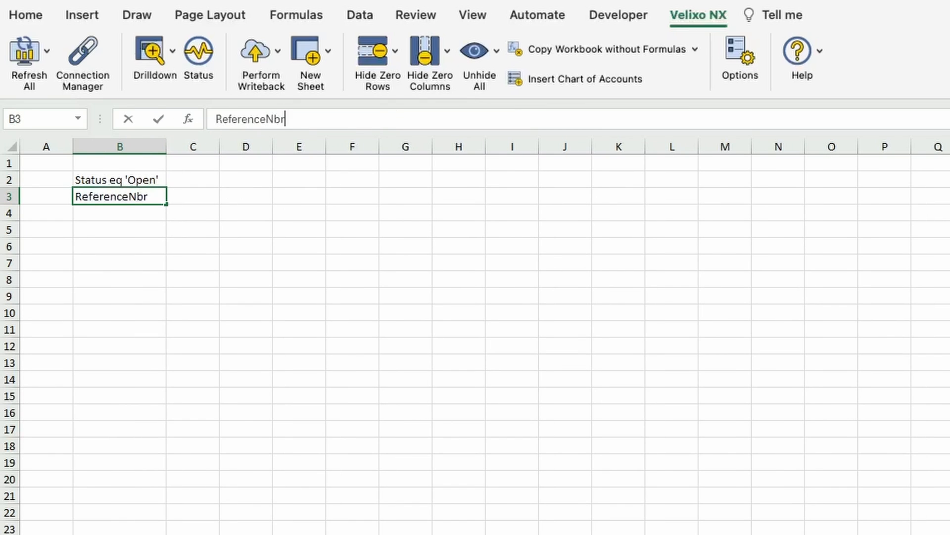
text(,Vendor,Status,Amount)
click(119, 212)
text(=GI()
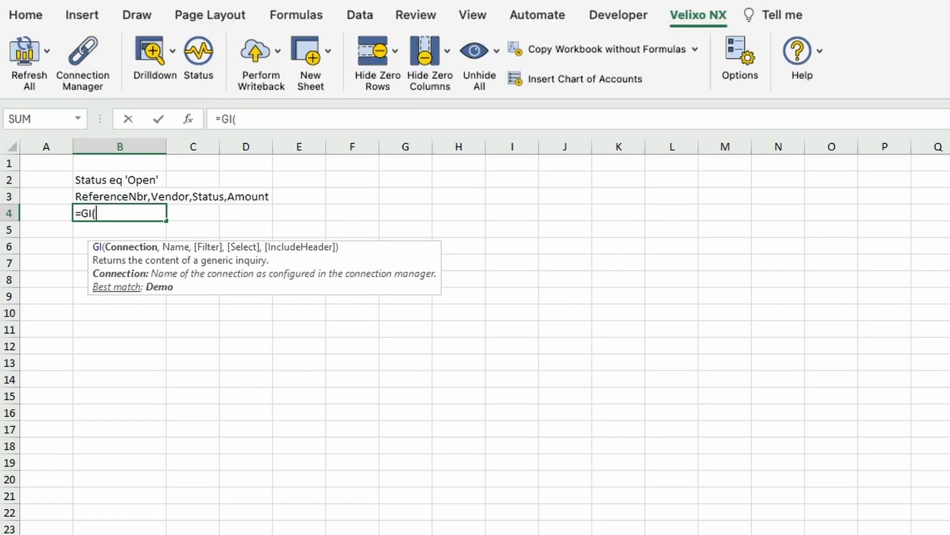
text("Demo","")
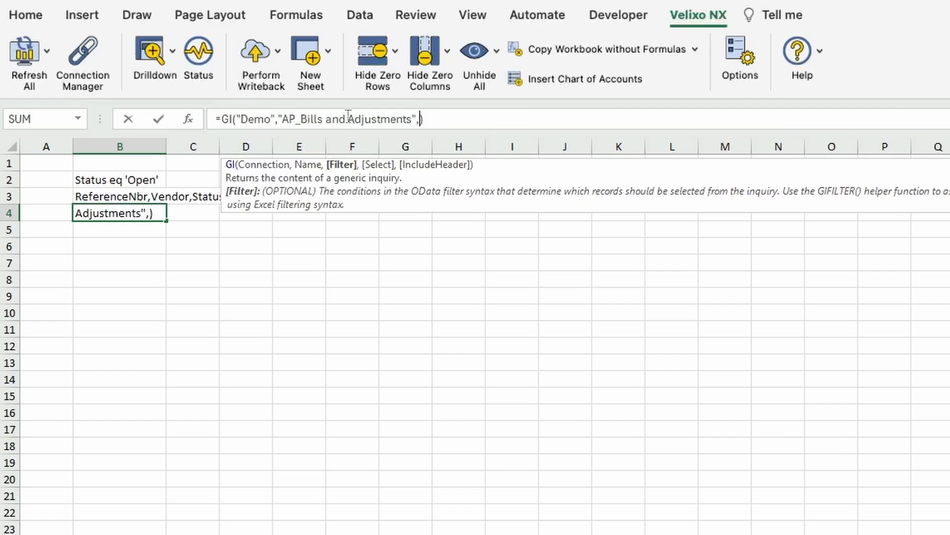
text(B2,B3)
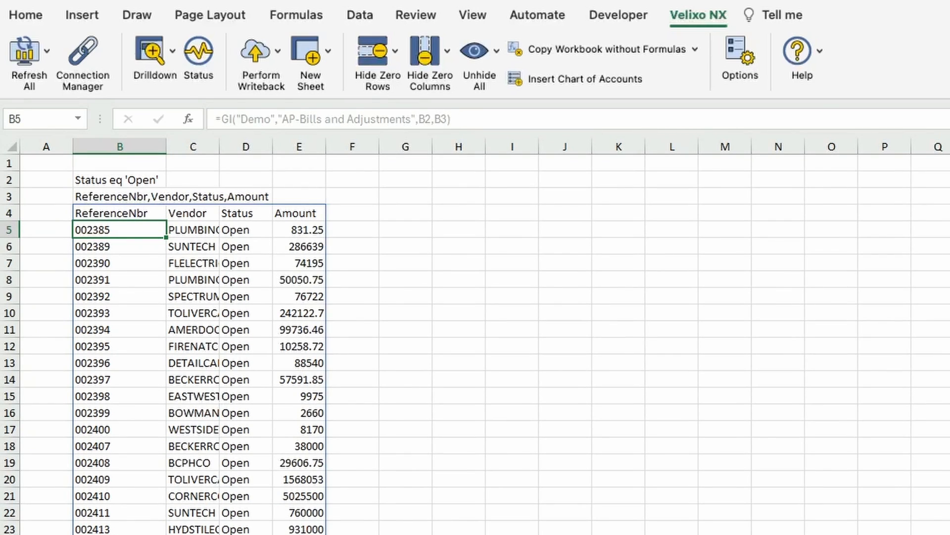
Widen the result columns so full vendor names and amounts are readable.
drag(167, 146, 257, 146)
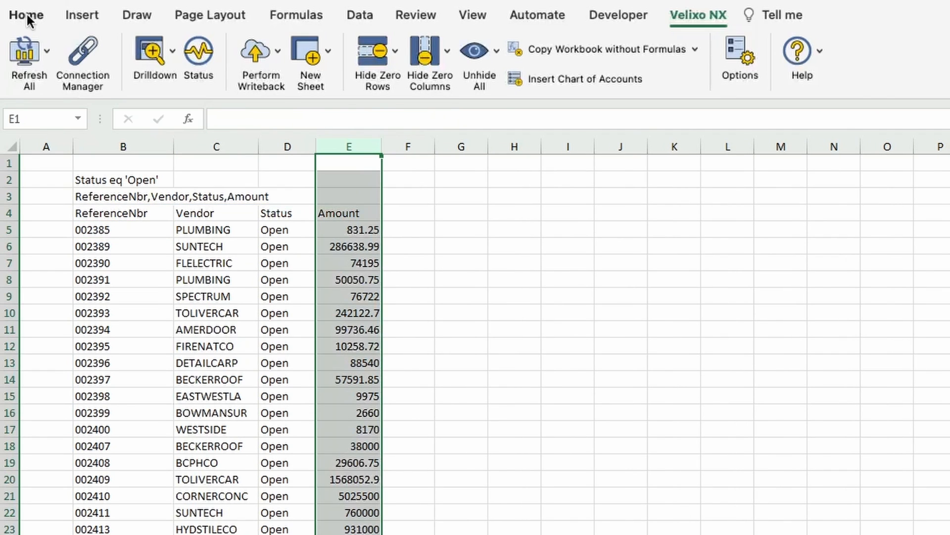
click(26, 15)
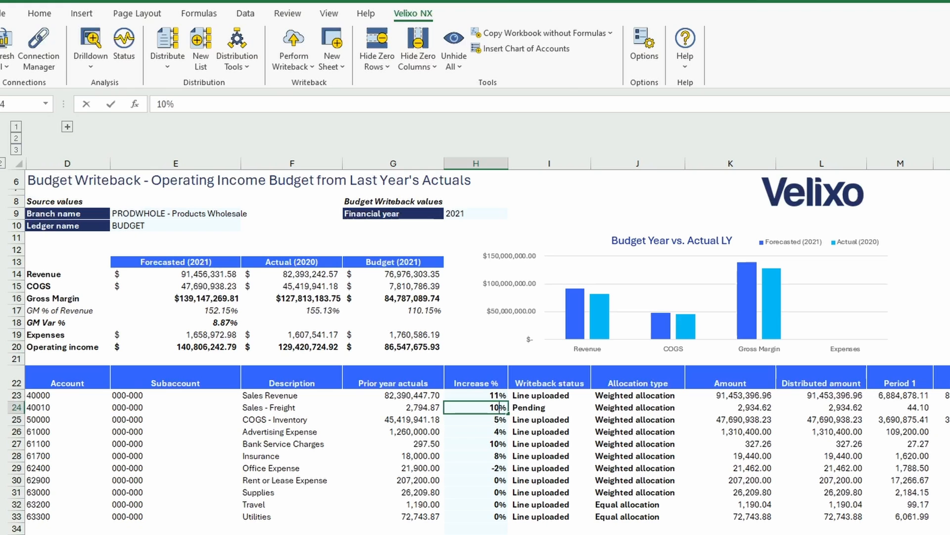
Write back the current worksheet's budget lines until every account shows Line uploaded.
click(293, 46)
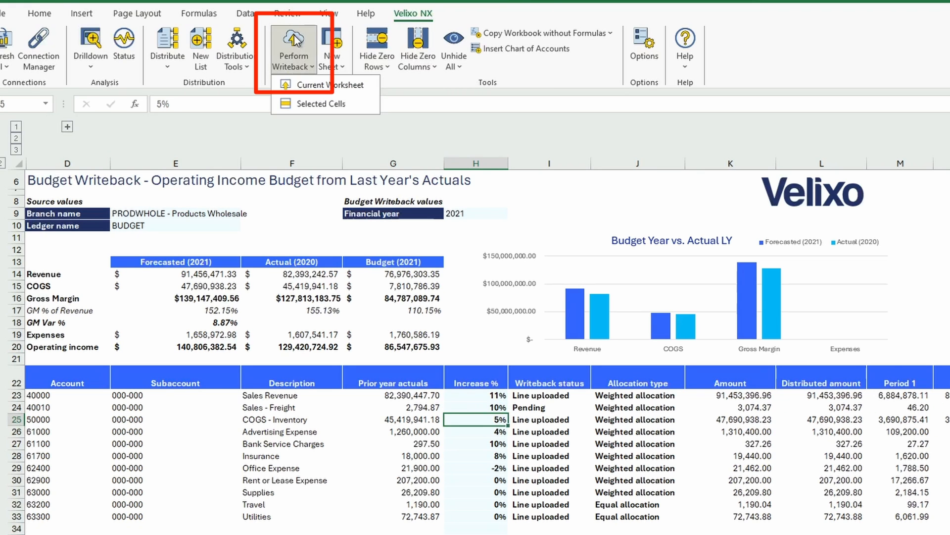
click(319, 85)
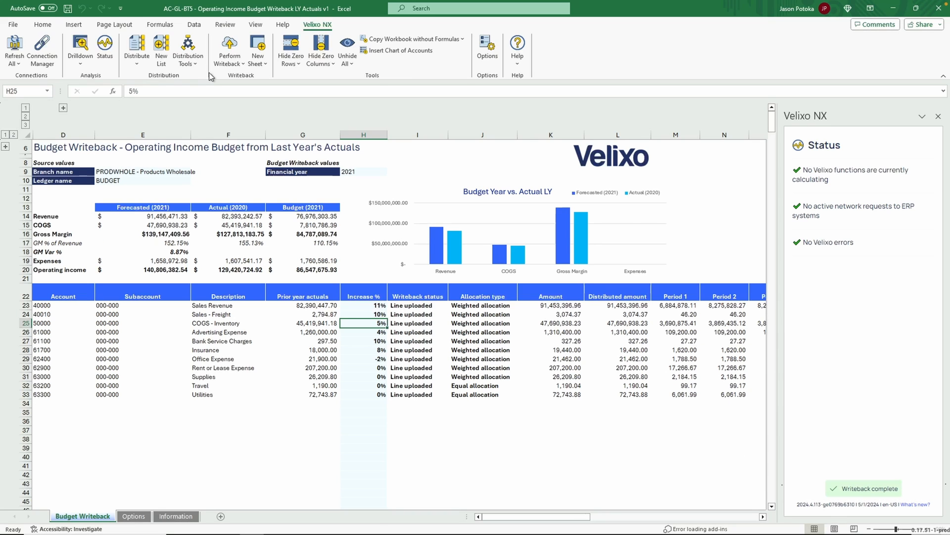
click(343, 516)
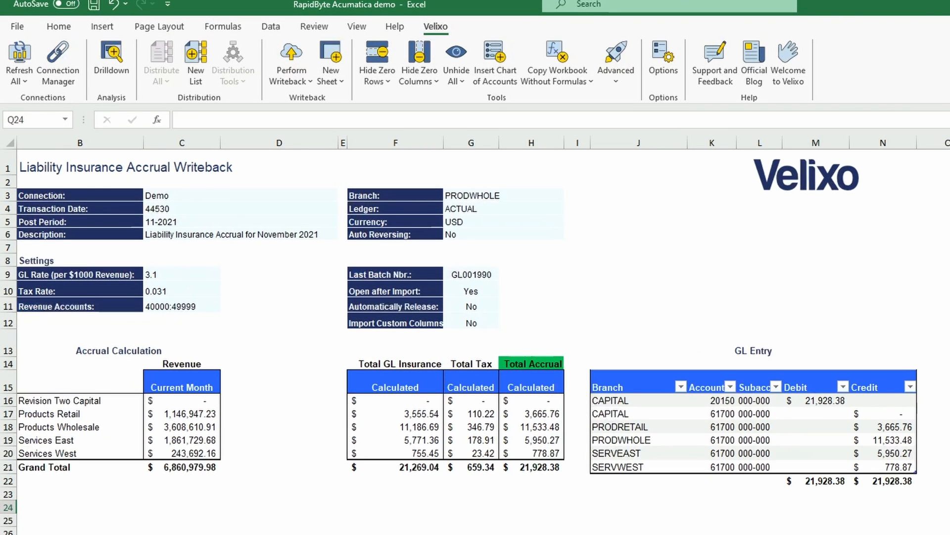
Refresh the accrual figures, post the GL entry as six journal entries, and confirm.
click(19, 60)
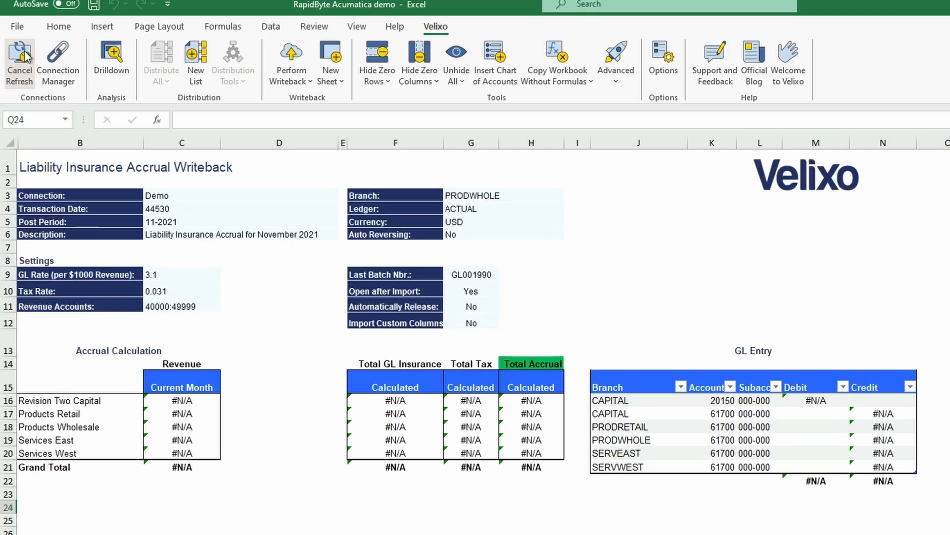
click(19, 62)
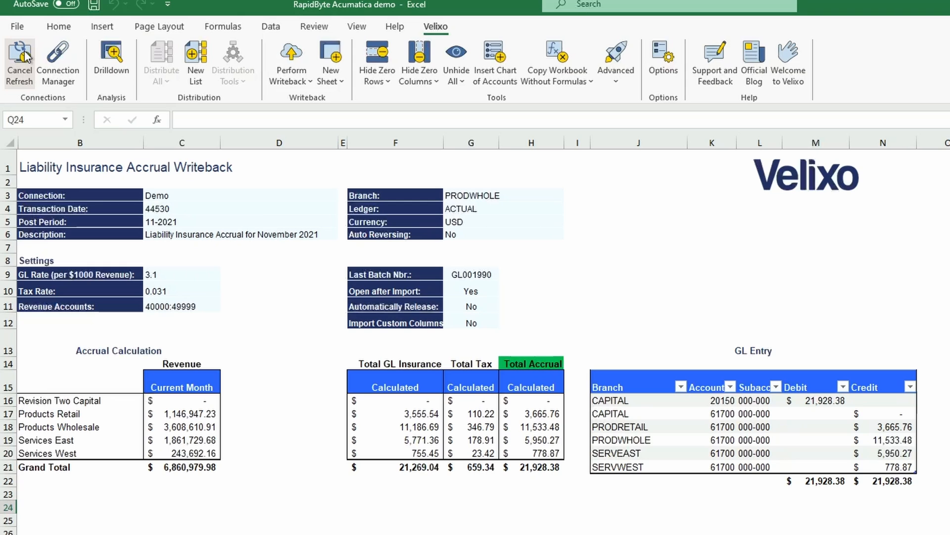
mouse_move(195, 60)
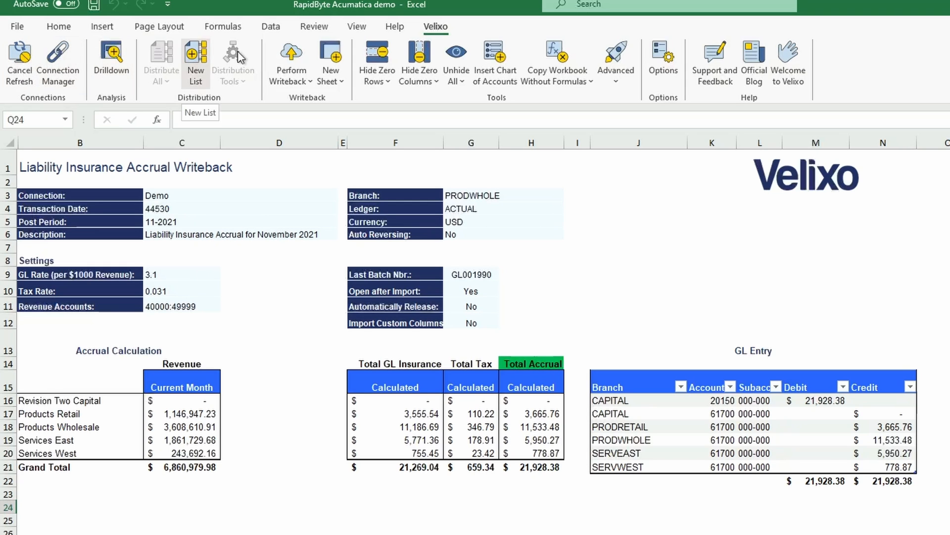
click(289, 63)
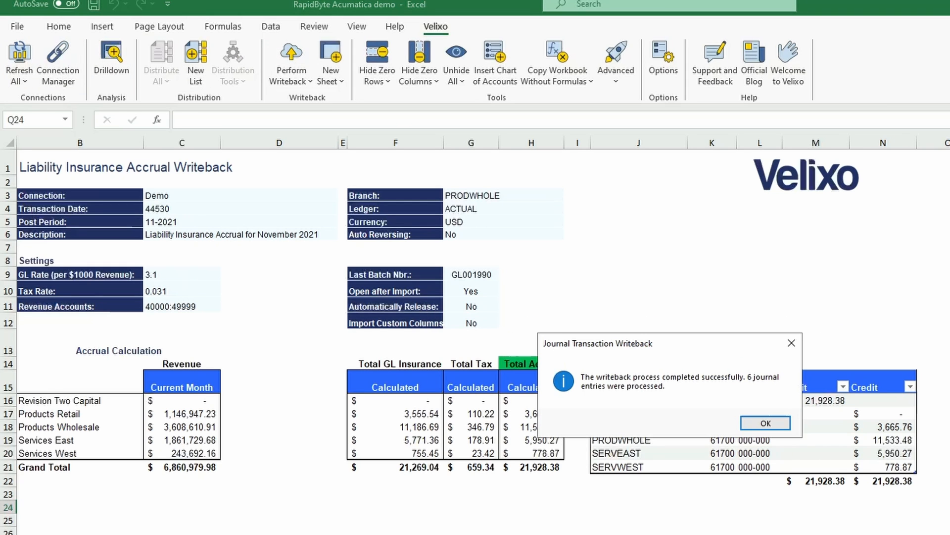
click(765, 422)
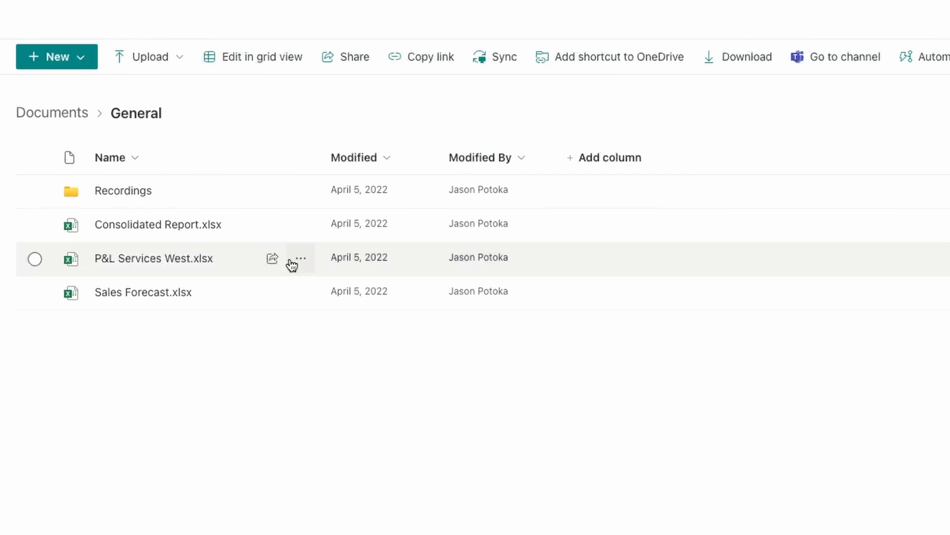
Start sharing P&L Services West.xlsx from Manage access, entering 'jas' as the recipient.
click(301, 258)
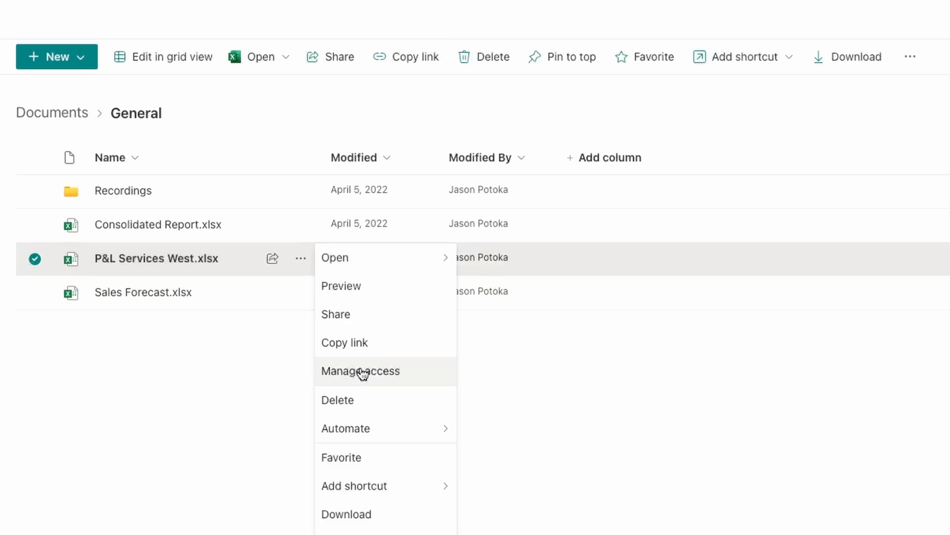
click(359, 370)
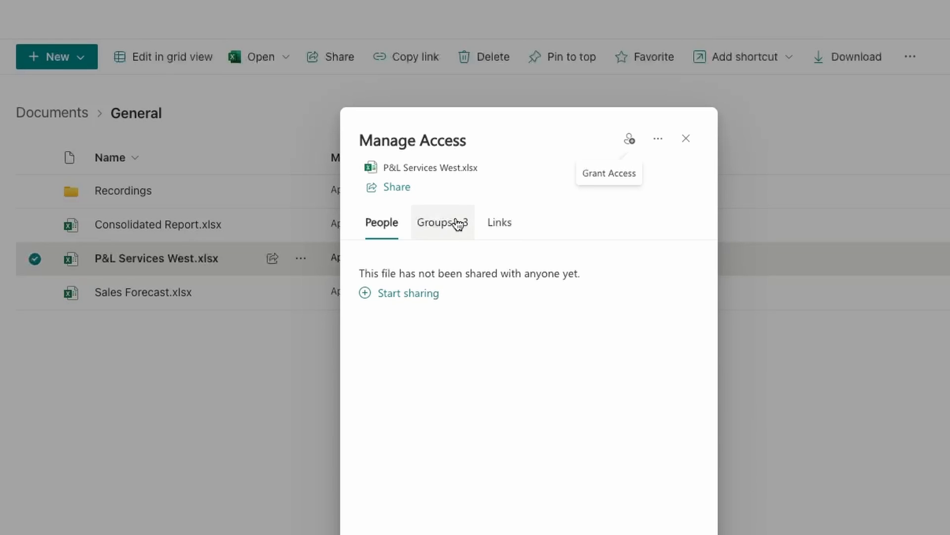
click(408, 293)
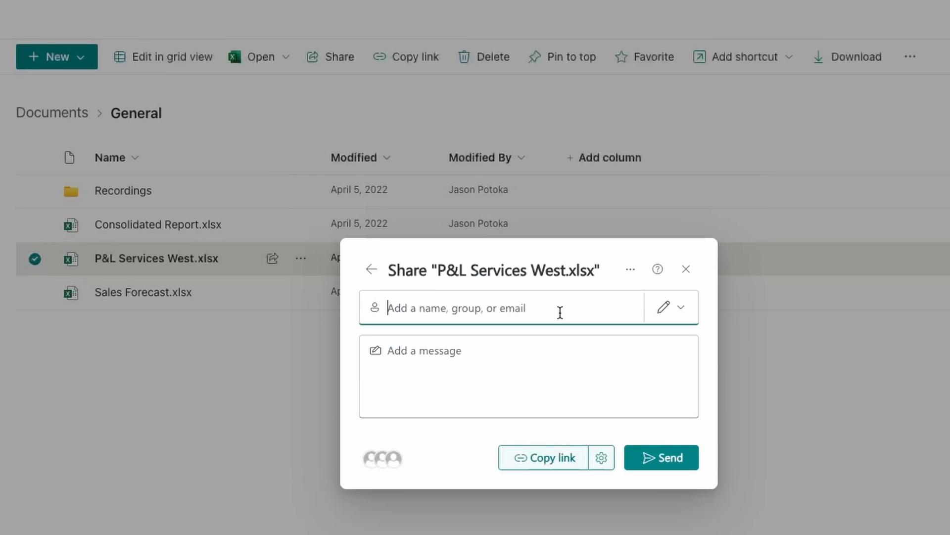
text(jas)
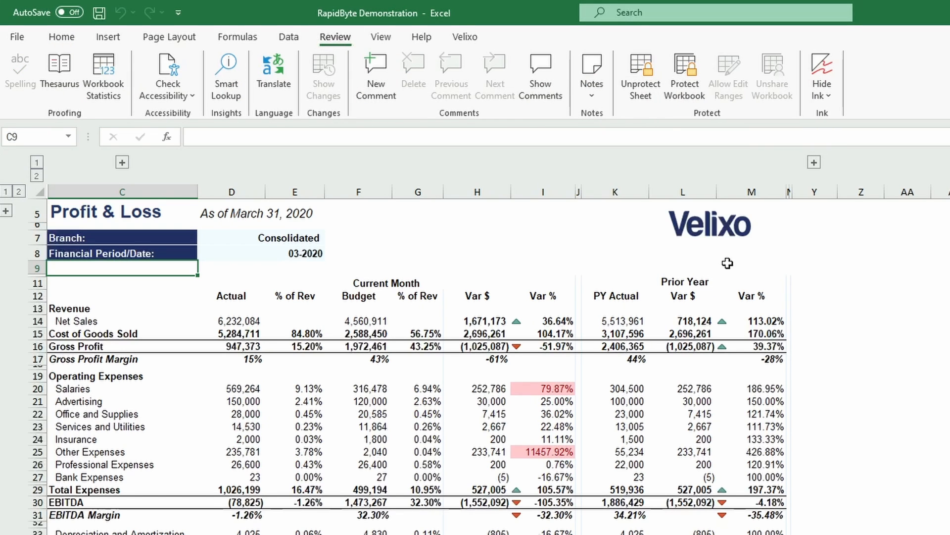
Show the Format Cells Protection settings for the expense actuals in D20:D26.
scroll(down, 3)
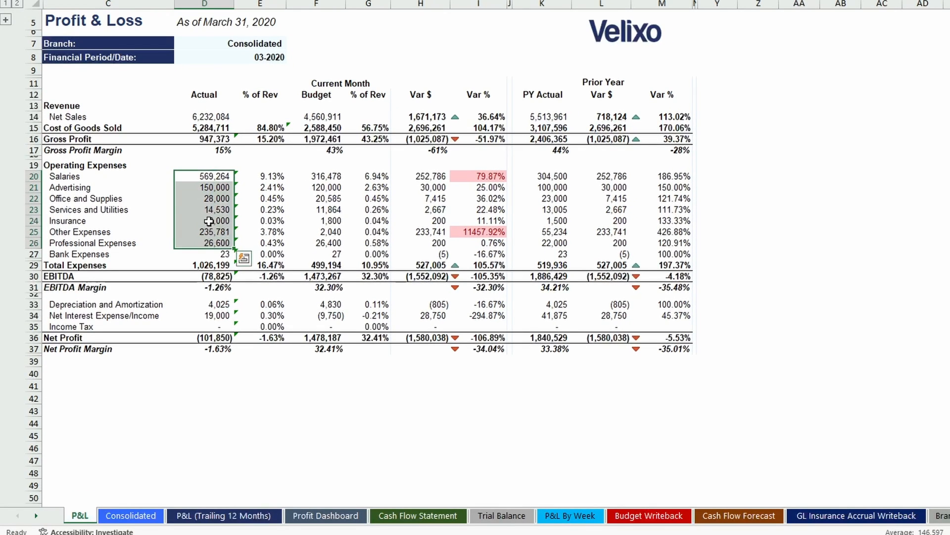
right_click(209, 227)
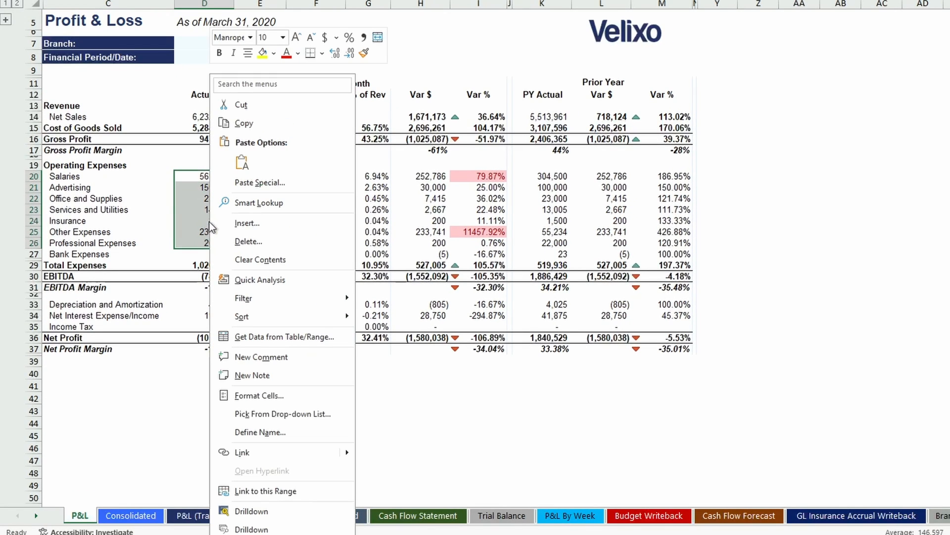
click(258, 395)
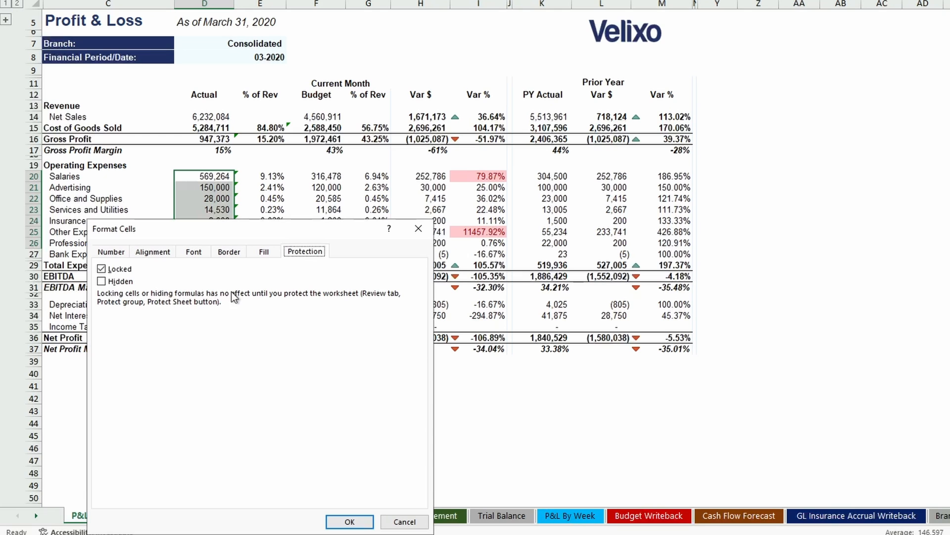
click(102, 268)
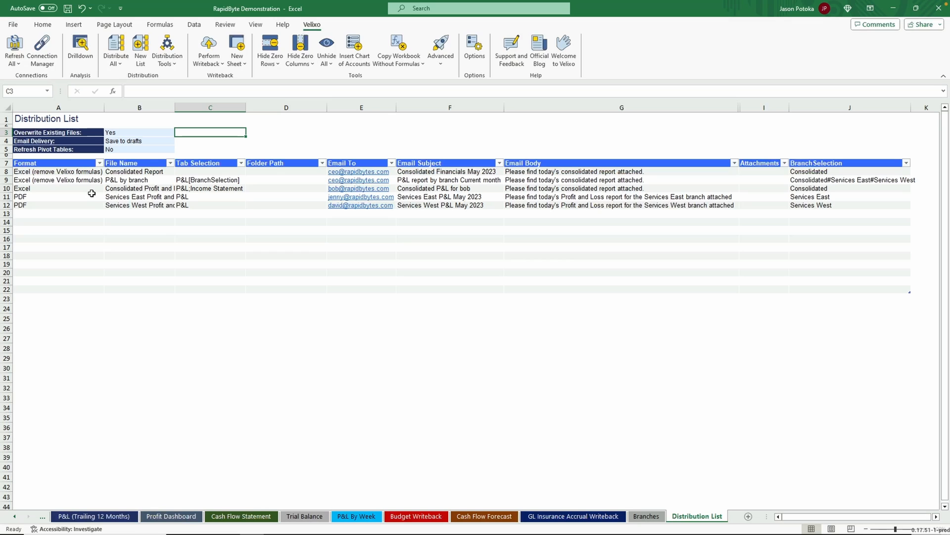
Check Services East's output formats, keep PDF, and create a new distribution list.
click(54, 196)
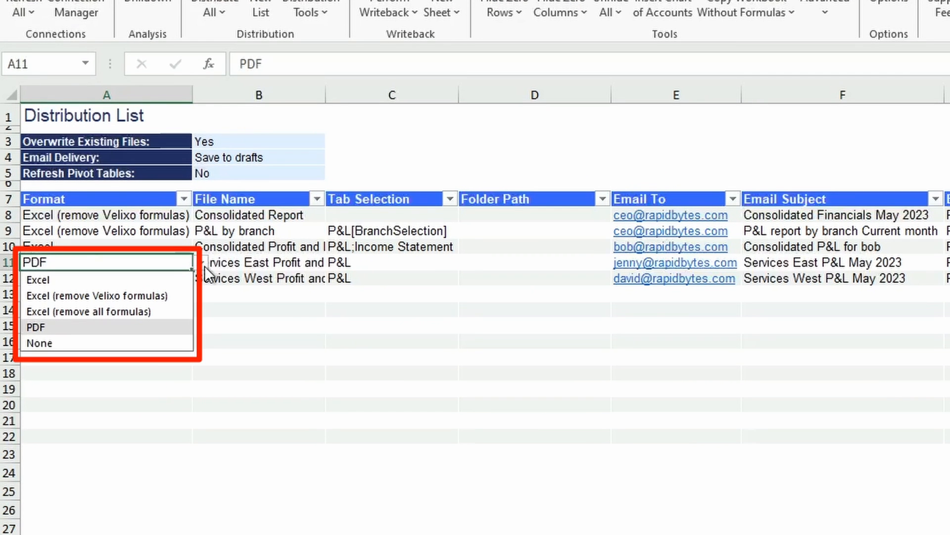
click(36, 326)
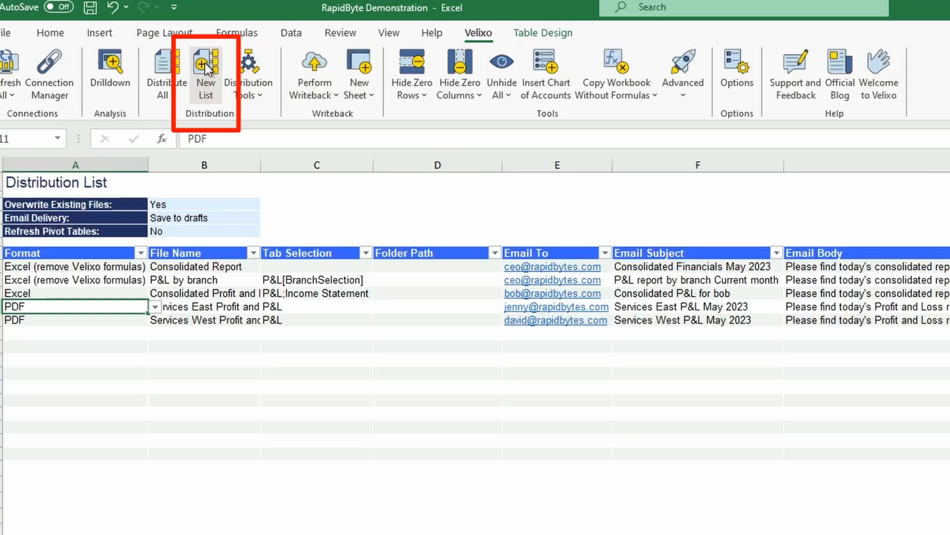
click(206, 73)
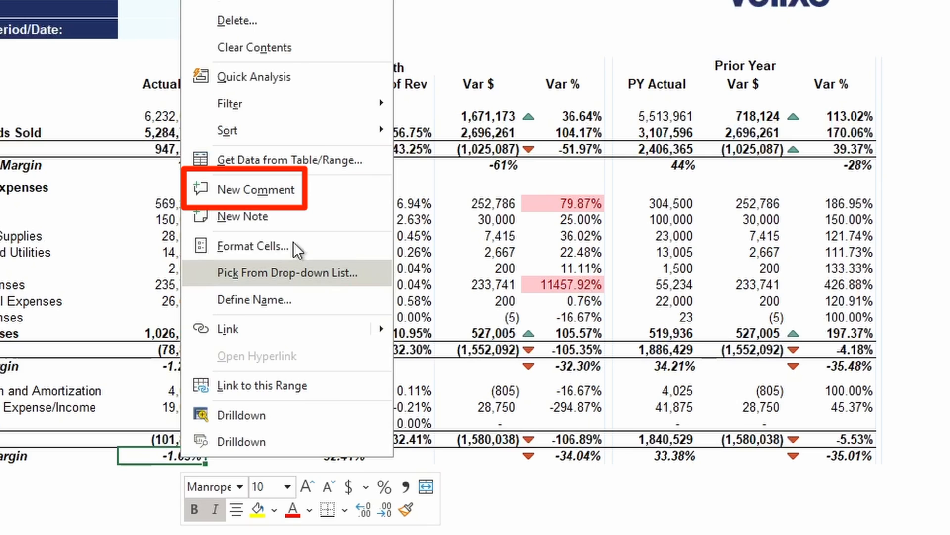
Draft the comment 'Why is this so low?' on D37, then discard it.
click(257, 189)
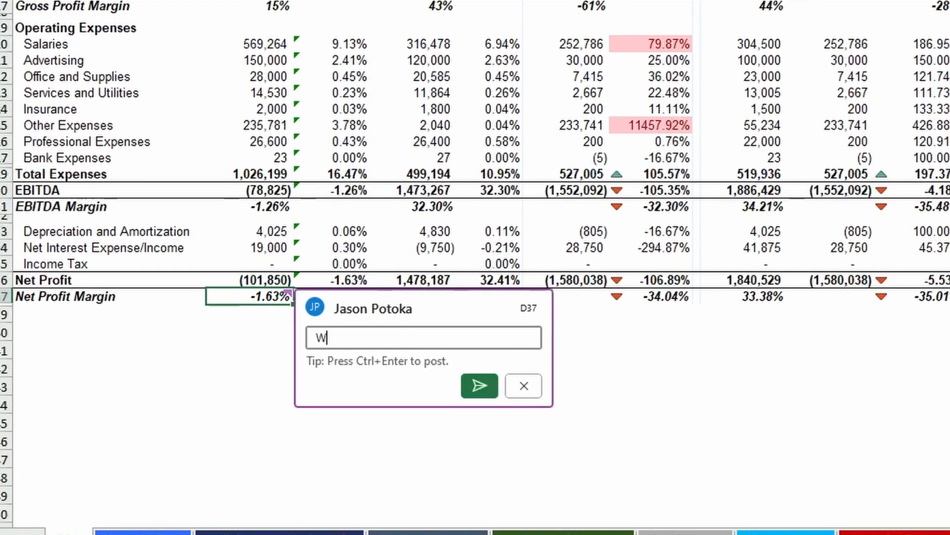
text(hy is this so)
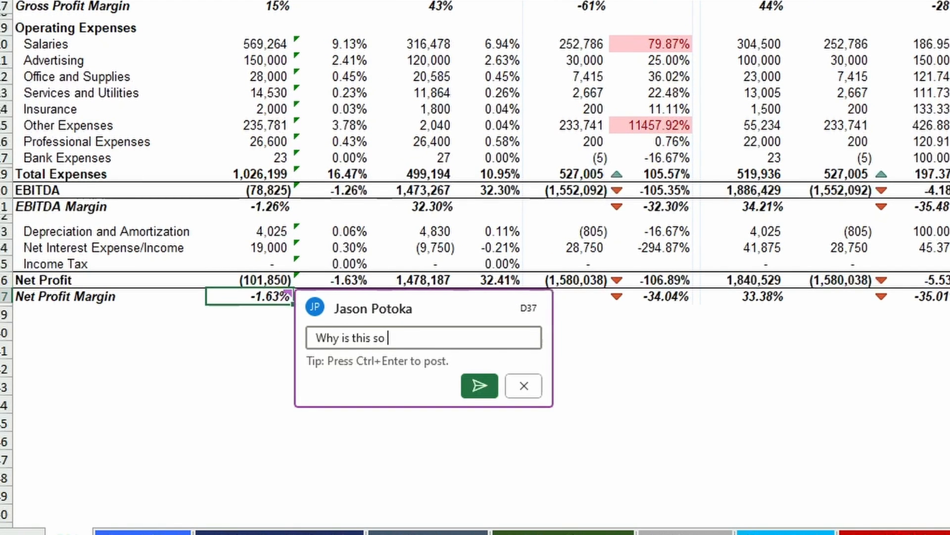
text(low?)
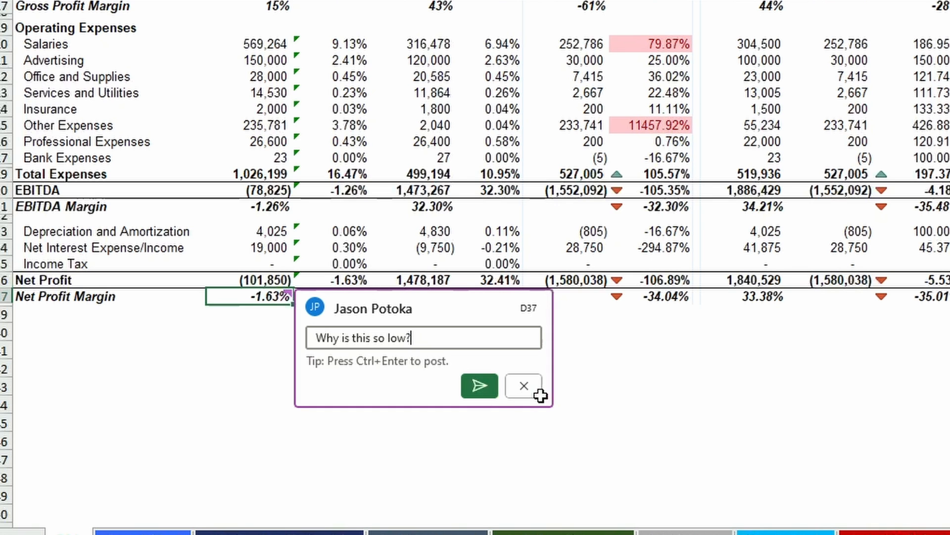
click(520, 385)
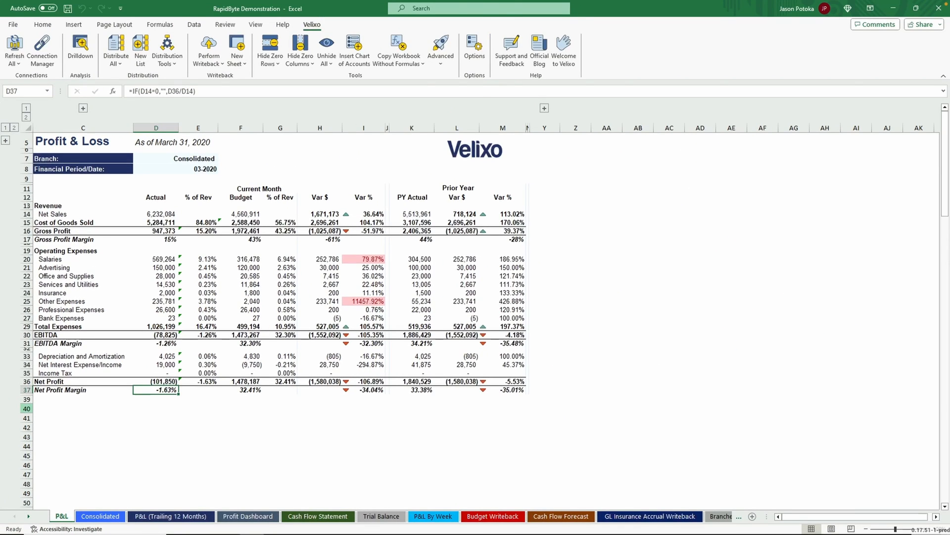